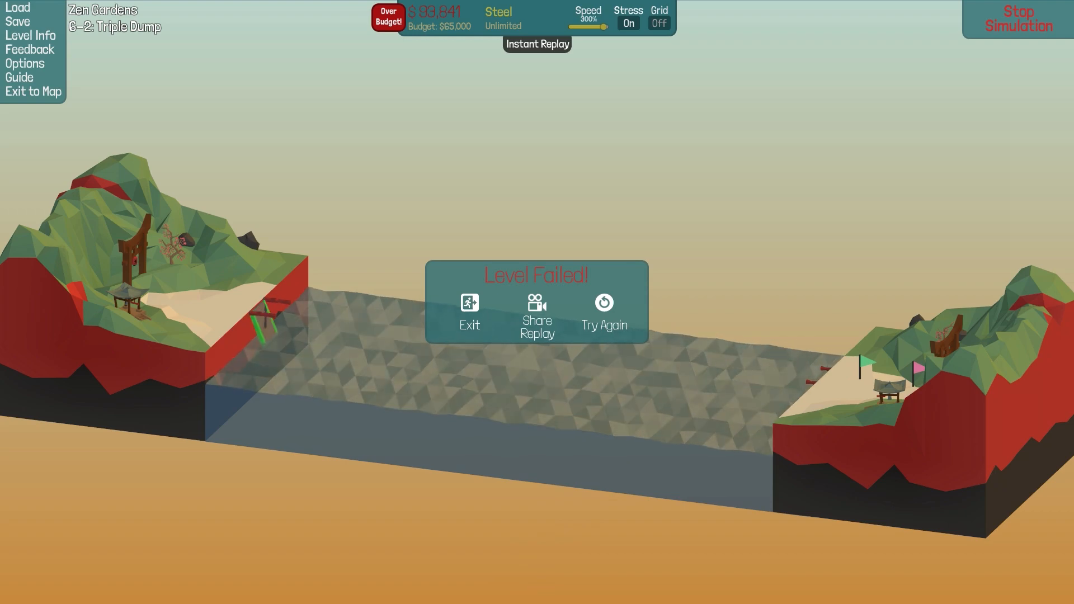
# Exit the failed Triple Dump level to reach the Seesaw level briefing
pyautogui.click(469, 314)
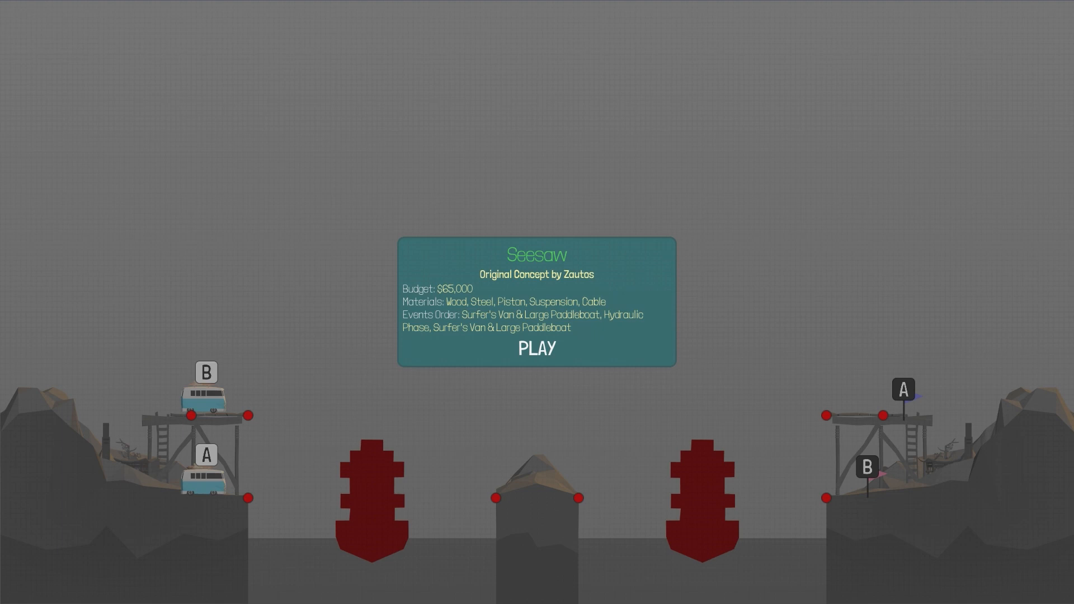
# Start building Seesaw, laying a sloped road deck from the left anchor ($31,152)
pyautogui.click(536, 347)
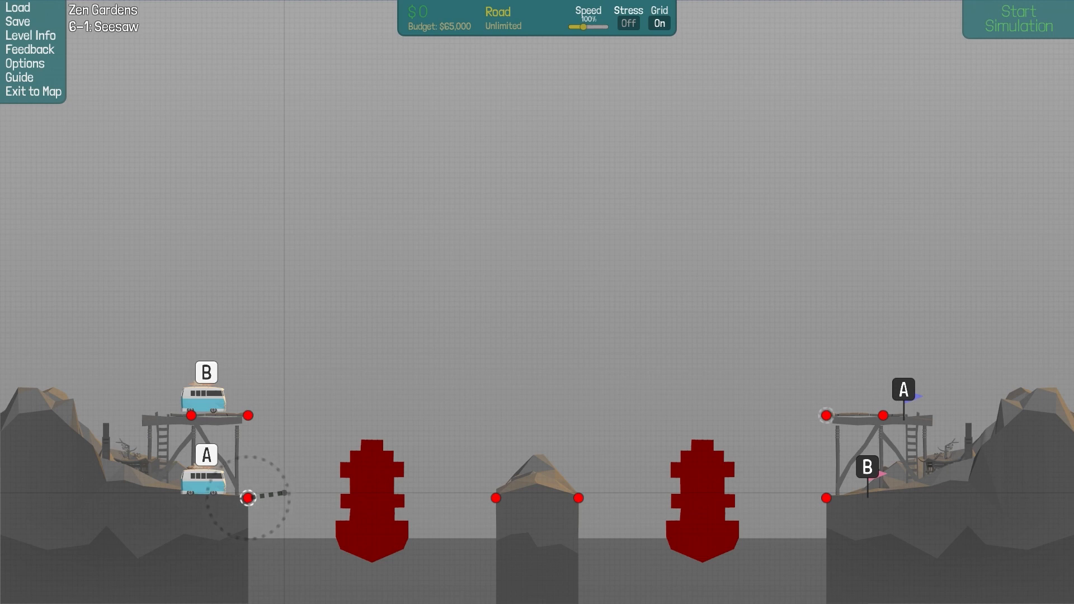
pyautogui.moveTo(248, 497); pyautogui.dragTo(608, 446)
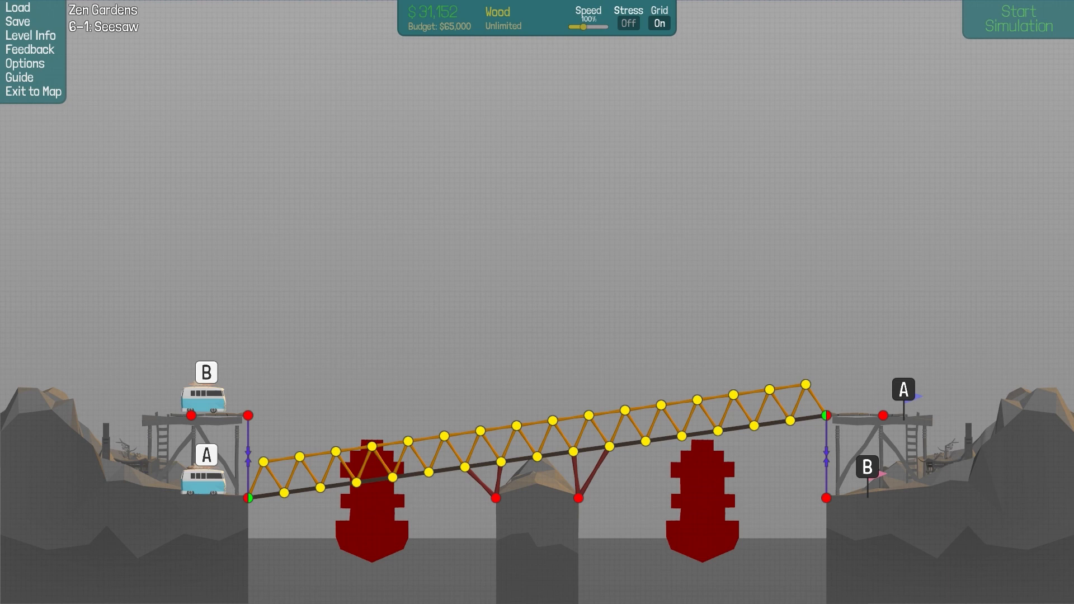
# Test the $31,152 Seesaw bridge, then return to editing after the left span collapses
pyautogui.click(1016, 19)
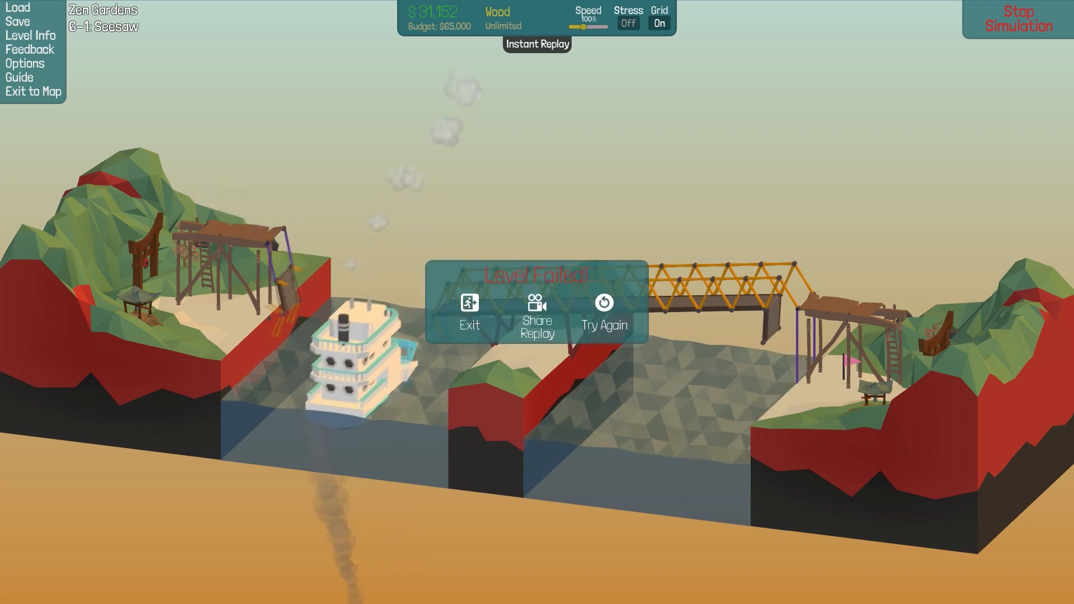
pyautogui.click(603, 309)
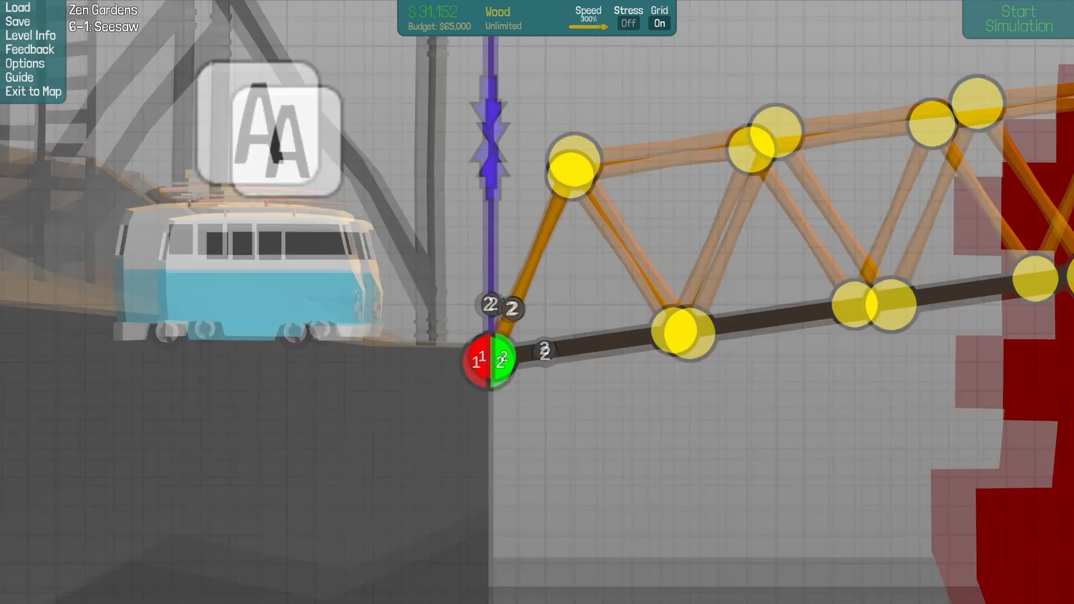
# Retest, stop after the left section breaks, and trim the bridge to $30,516
pyautogui.click(1017, 19)
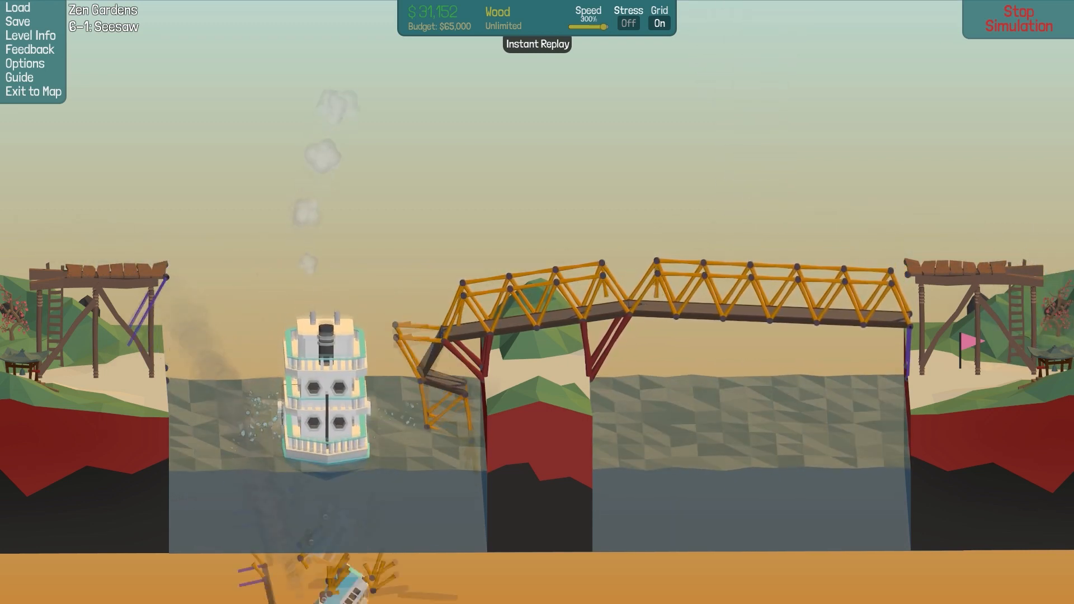
pyautogui.click(1016, 19)
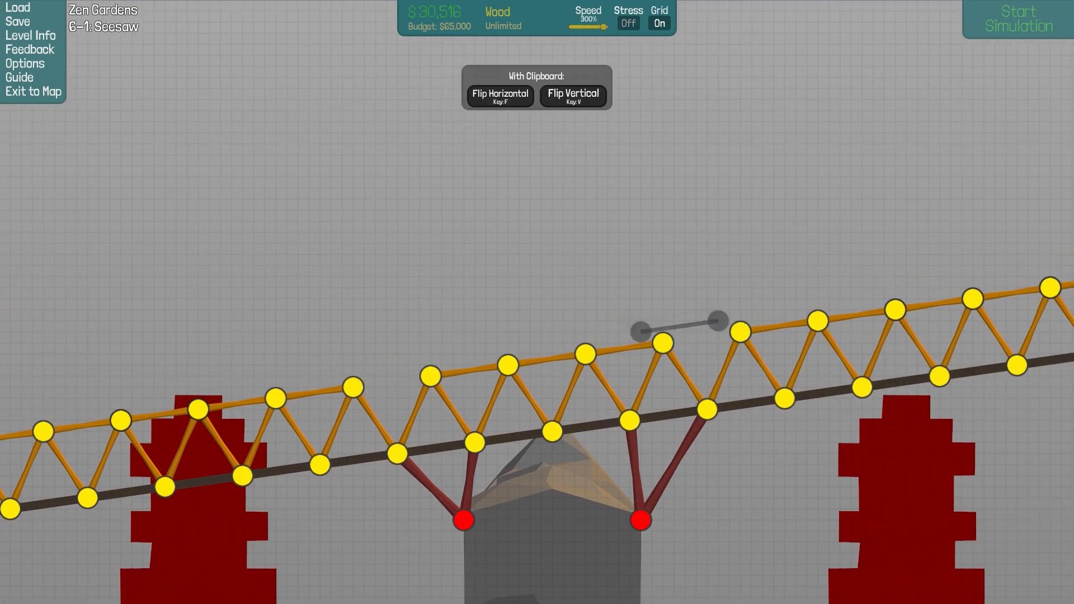
pyautogui.click(1016, 18)
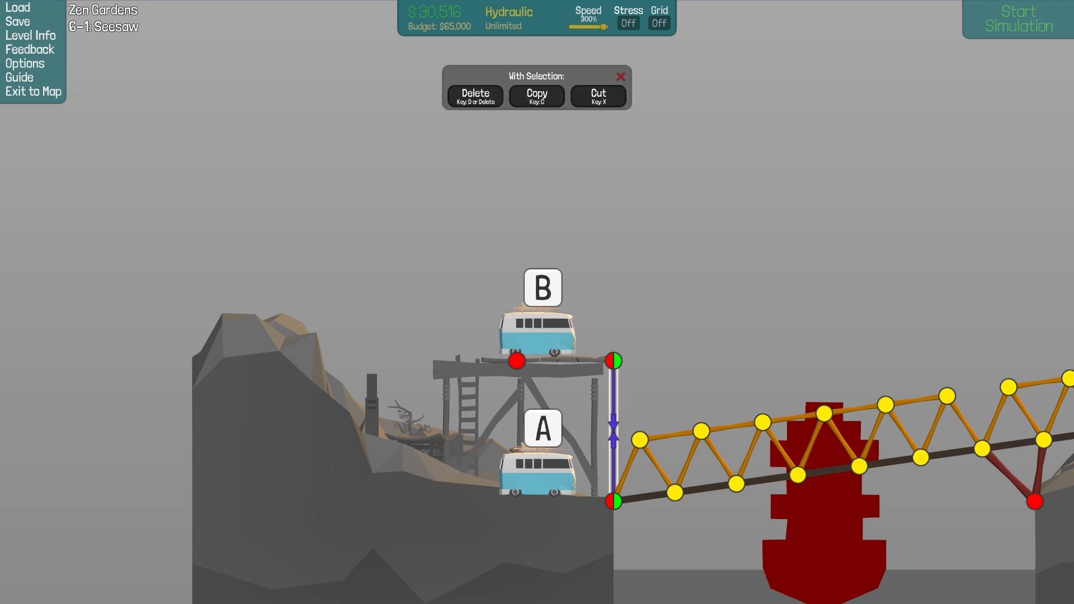
# Raise the left piston above the upper deck with a steel A-frame brace ($39,152)
pyautogui.click(537, 95)
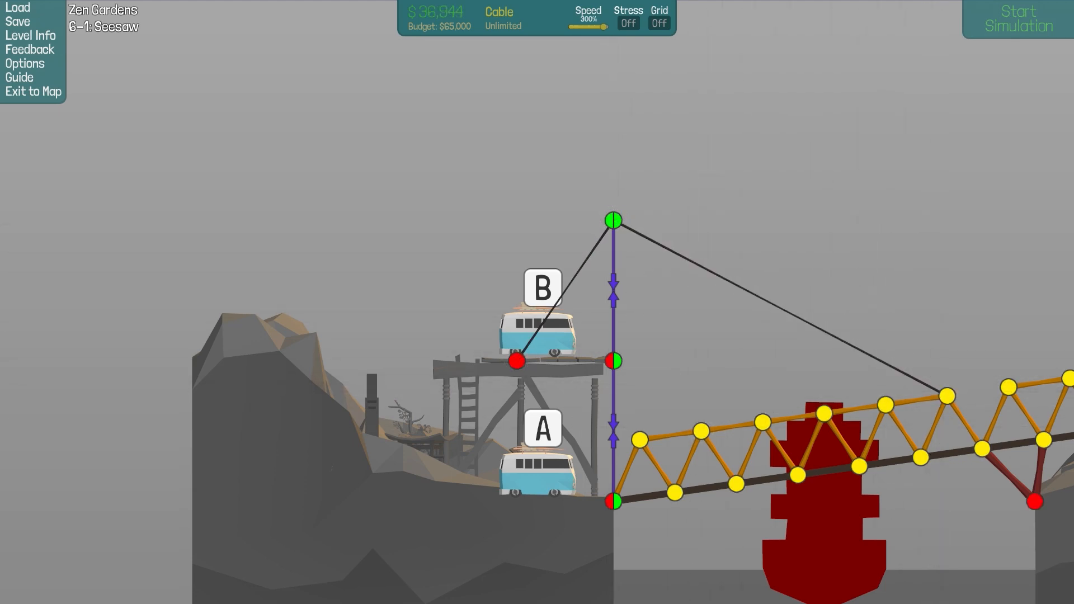
pyautogui.click(1016, 19)
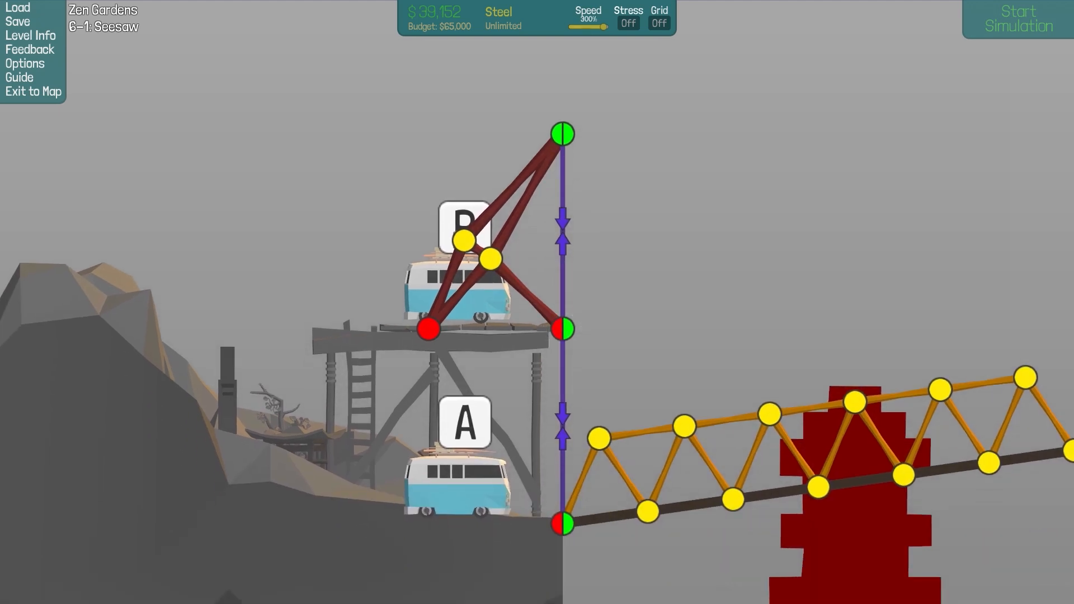
# Test the braced bridge, return to editing after failure, and tweak cables ($39,094)
pyautogui.click(1016, 18)
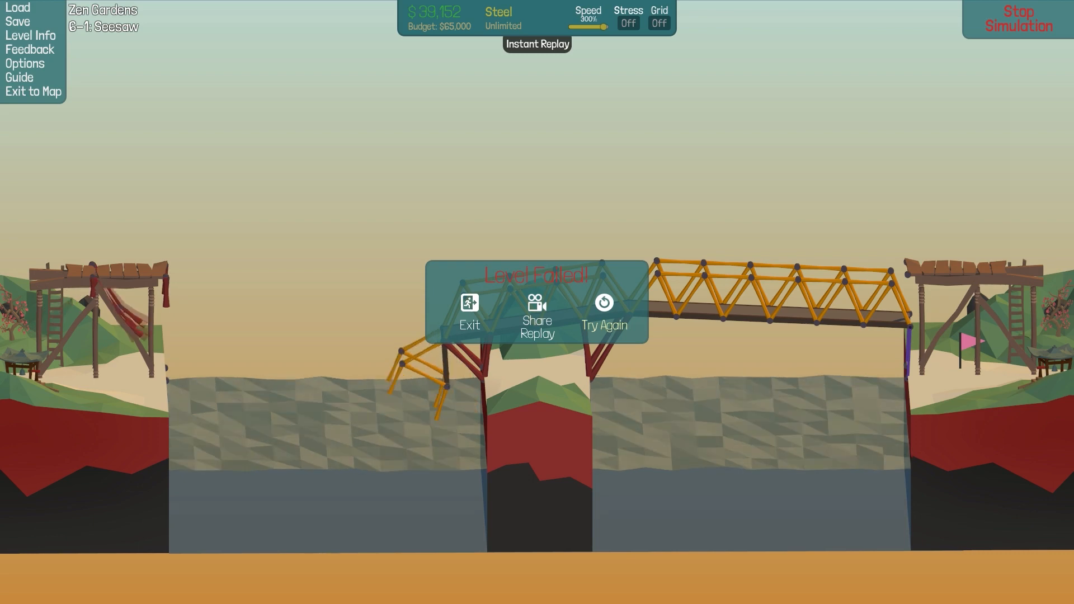
pyautogui.click(603, 317)
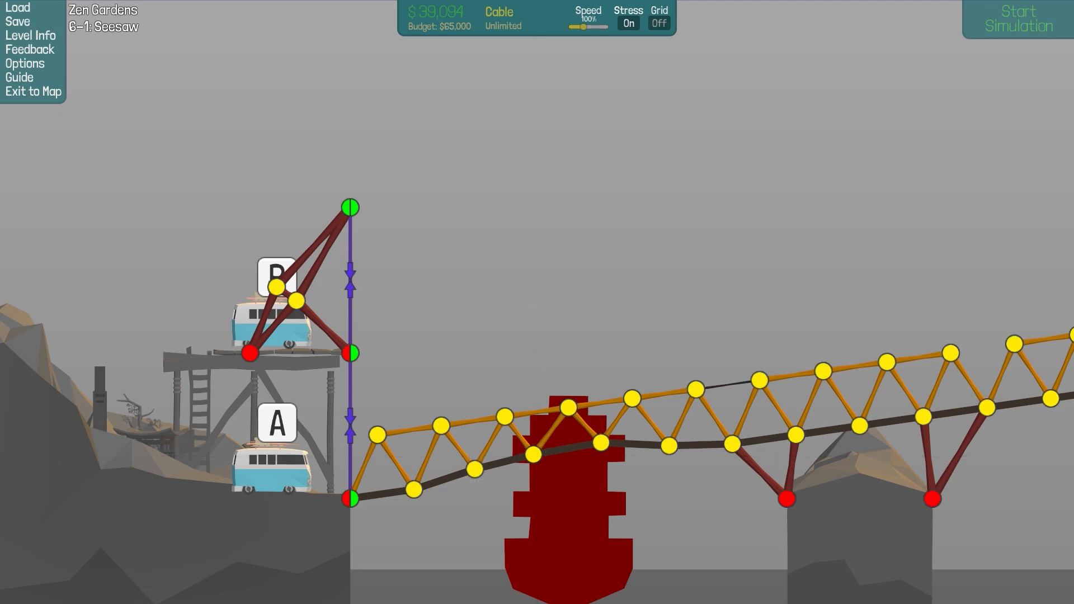
# Run two more failed tests, then add a mid-deck cable ($39,715)
pyautogui.click(1017, 19)
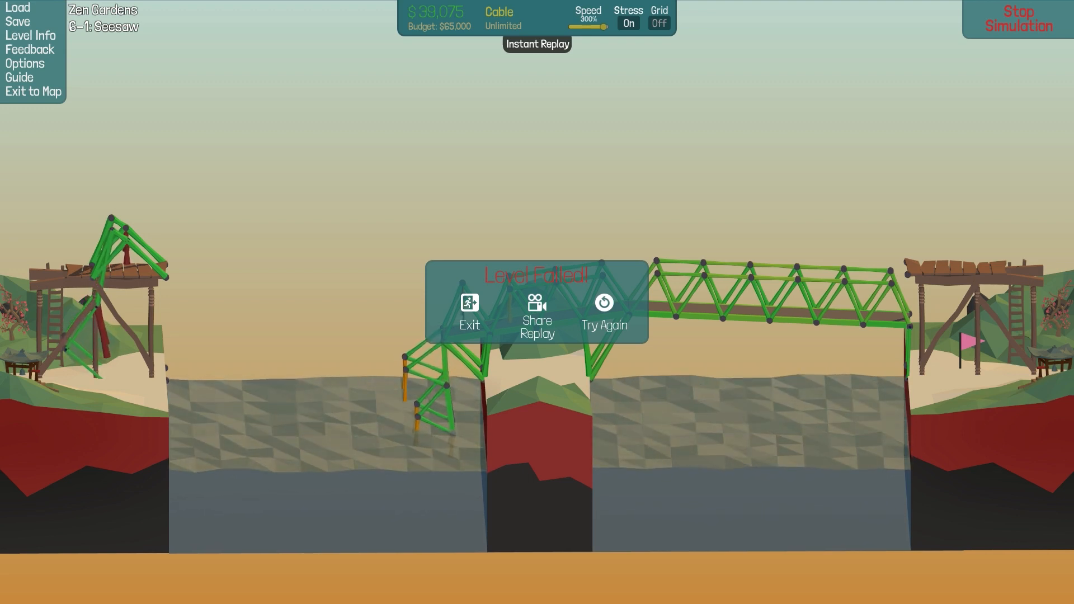
pyautogui.click(603, 312)
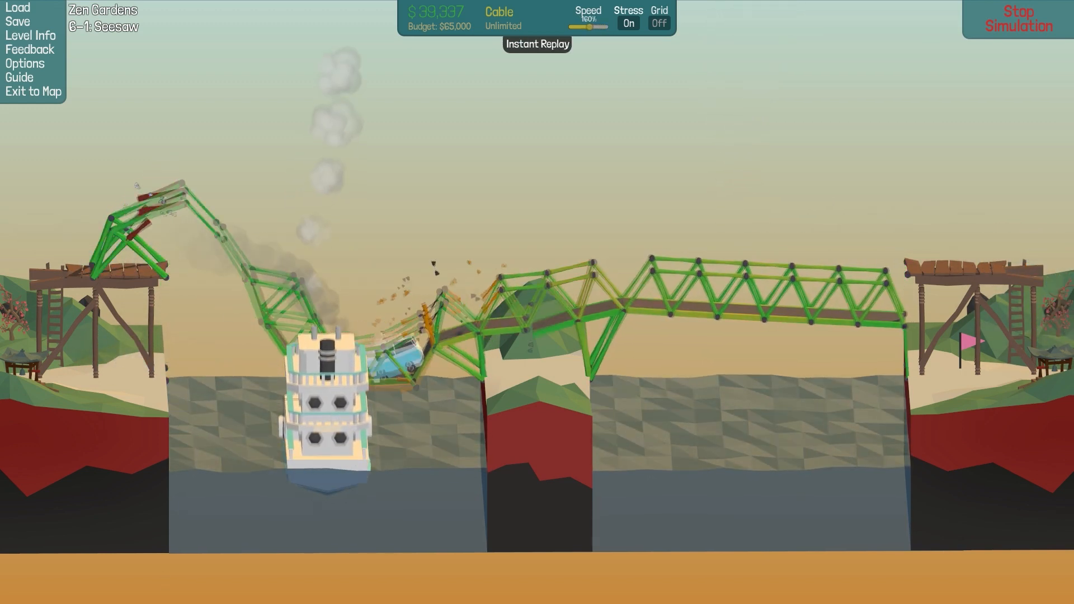
pyautogui.click(1019, 21)
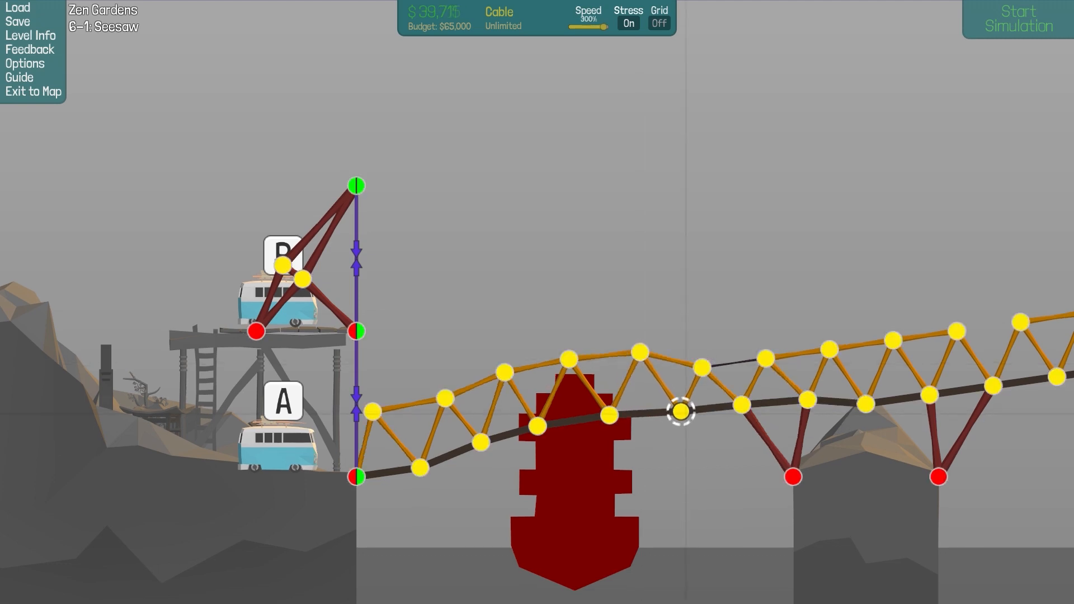
# Run the simulation to complete Seesaw at $39,715 with 96% max joint stress
pyautogui.click(1015, 19)
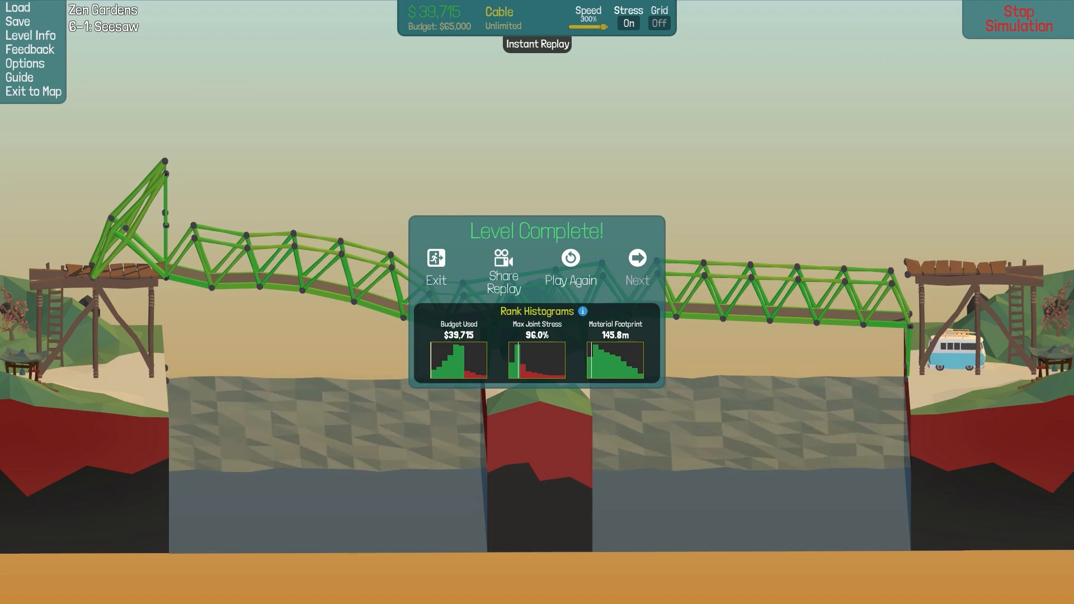
# Move on to Triple Dump and test a $54,213 steel bridge, which fails
pyautogui.click(635, 259)
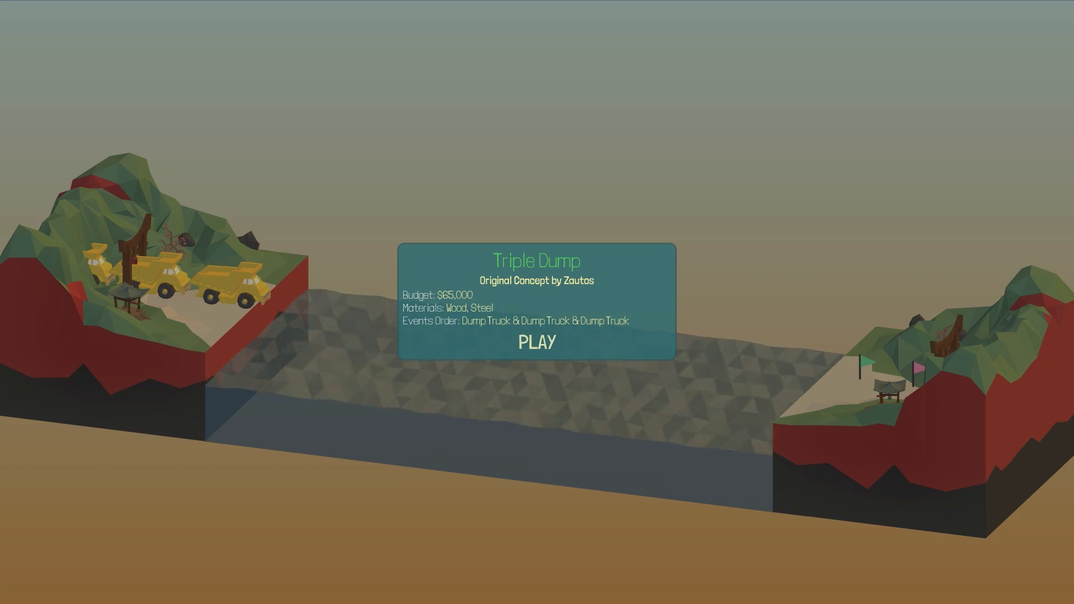
pyautogui.click(536, 342)
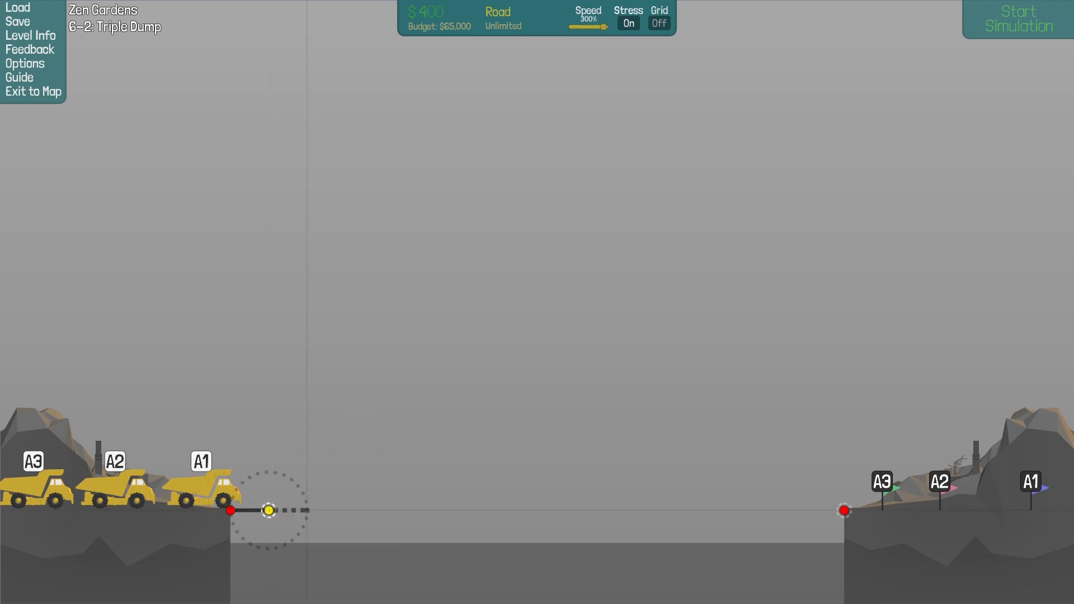
pyautogui.click(1017, 19)
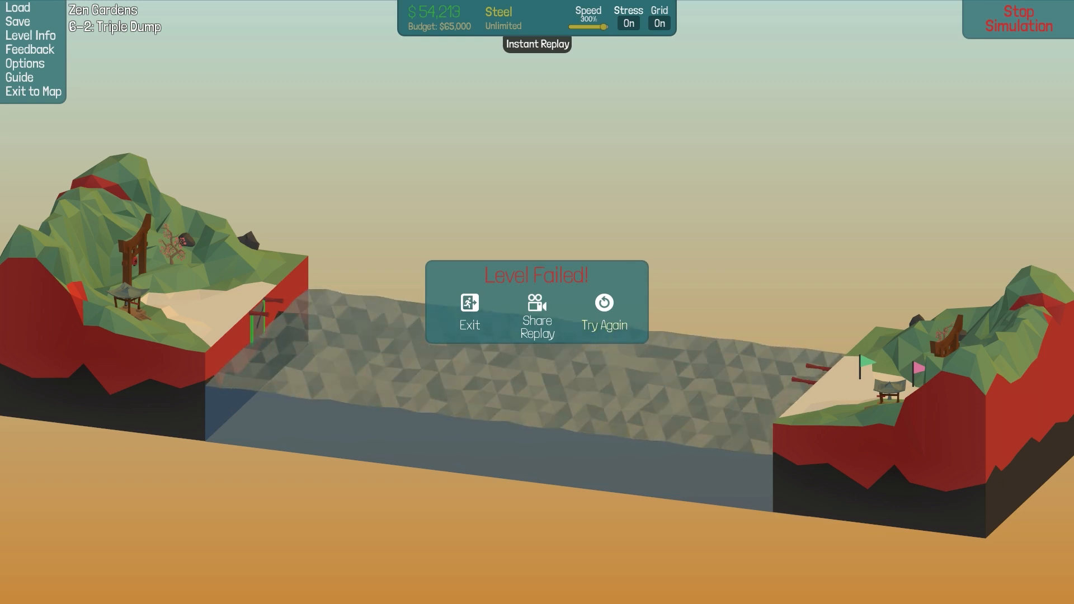
# Return to editing the $51,235 flat steel truss bridge after the failed test
pyautogui.click(603, 311)
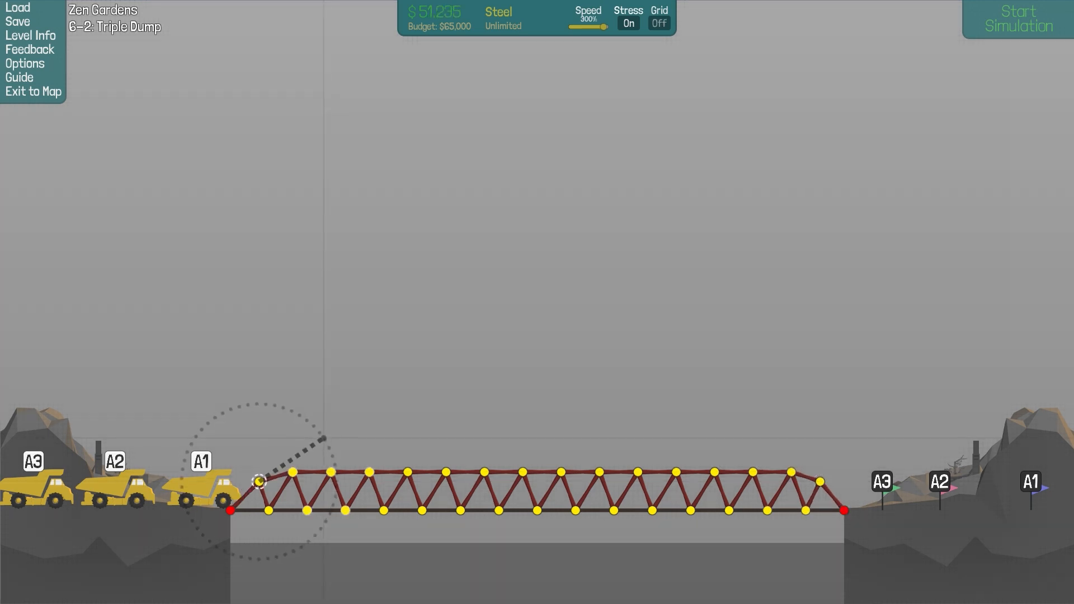
# Draw a four-member steel arch from the left end to the right, bracing it to the deck
pyautogui.moveTo(259, 482); pyautogui.dragTo(402, 430)
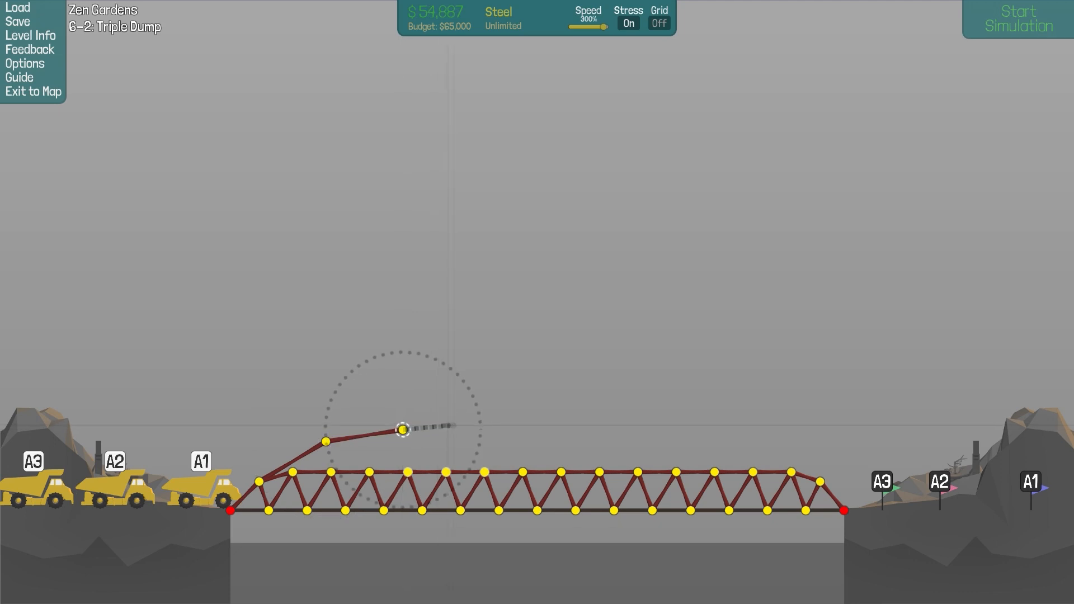
pyautogui.moveTo(403, 429); pyautogui.dragTo(557, 424)
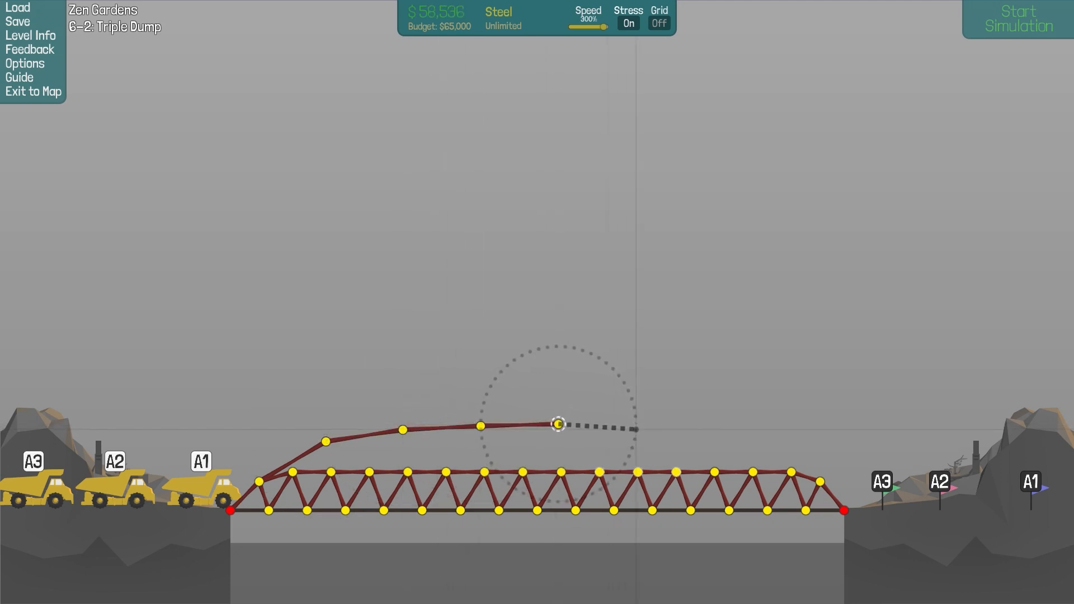
pyautogui.moveTo(558, 425); pyautogui.dragTo(712, 439)
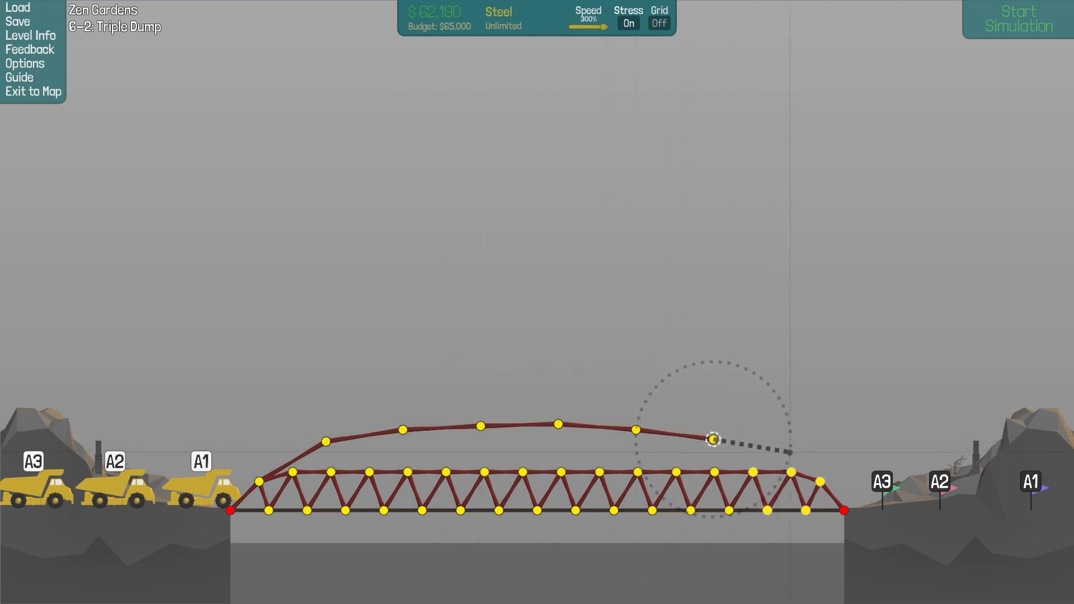
pyautogui.moveTo(711, 439); pyautogui.dragTo(793, 452)
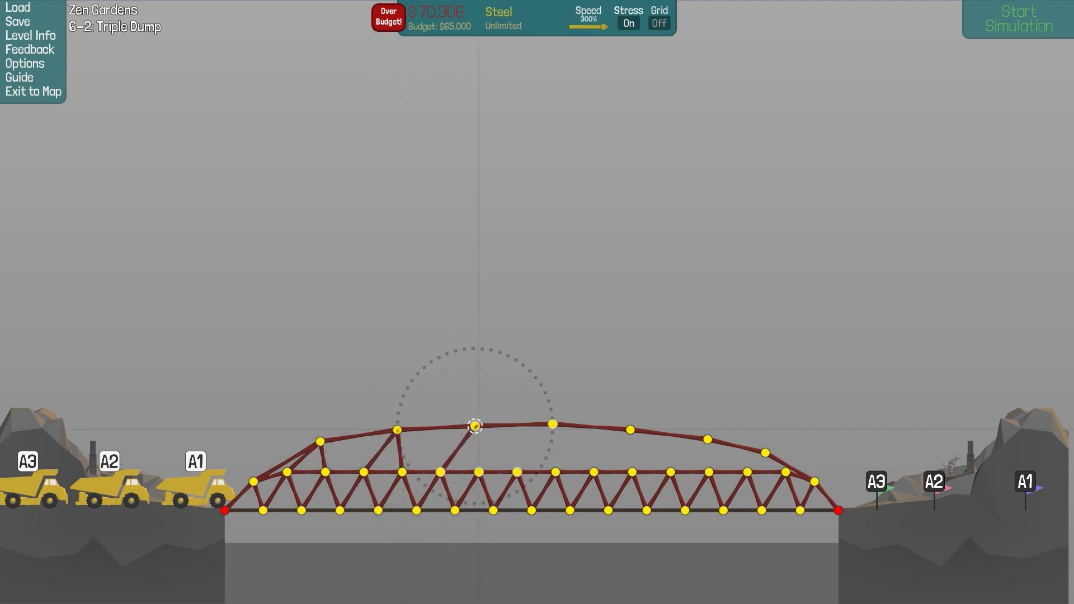
pyautogui.moveTo(475, 425); pyautogui.dragTo(515, 472)
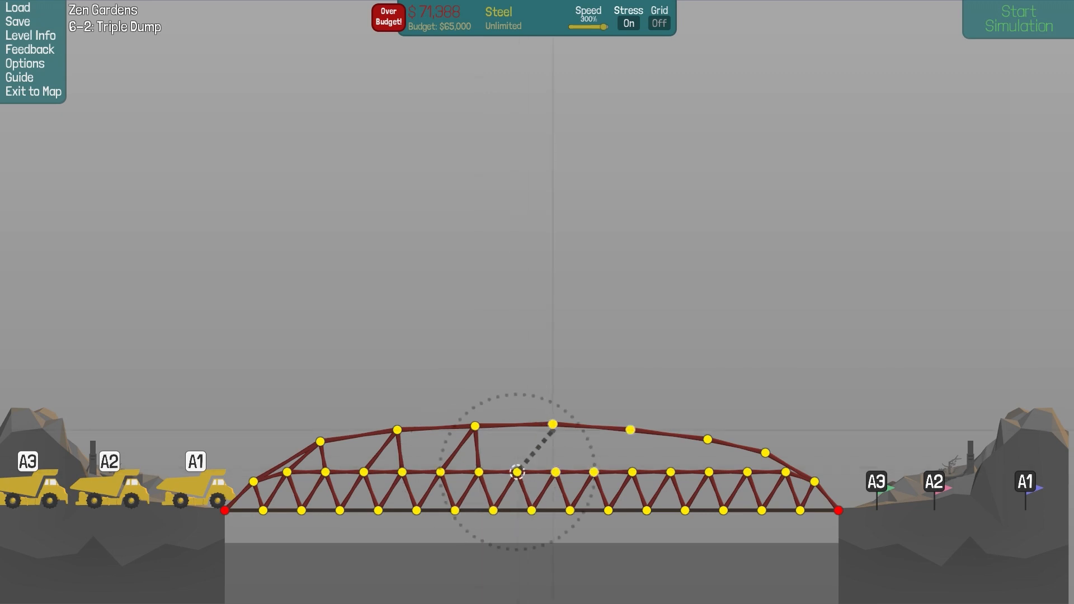
pyautogui.click(1016, 18)
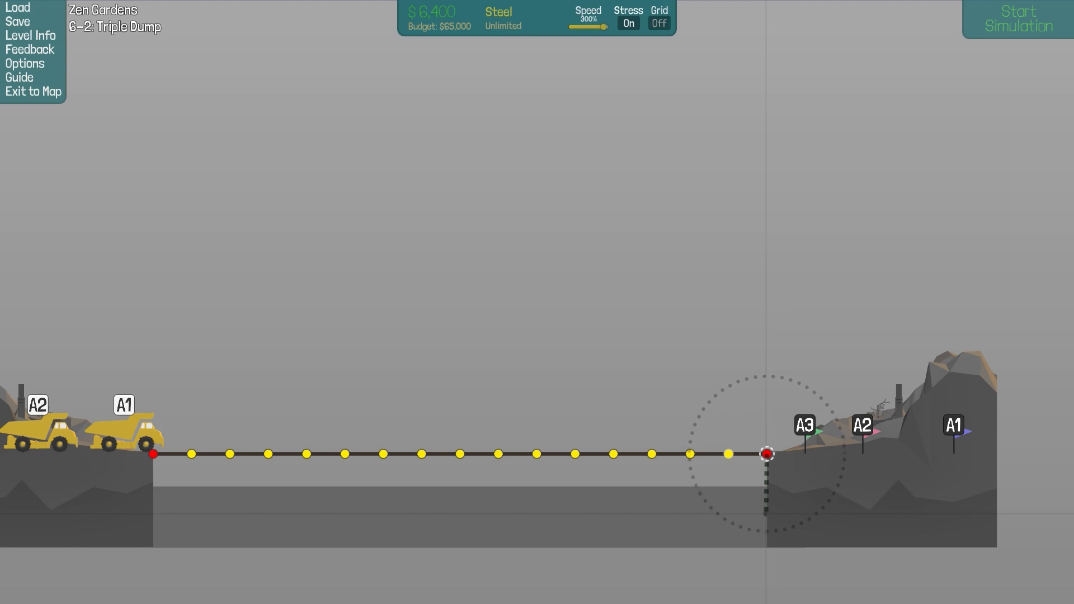
# Build a triangulated steel under-truss below the right anchor, then box-select and copy it
pyautogui.moveTo(765, 454); pyautogui.dragTo(762, 513)
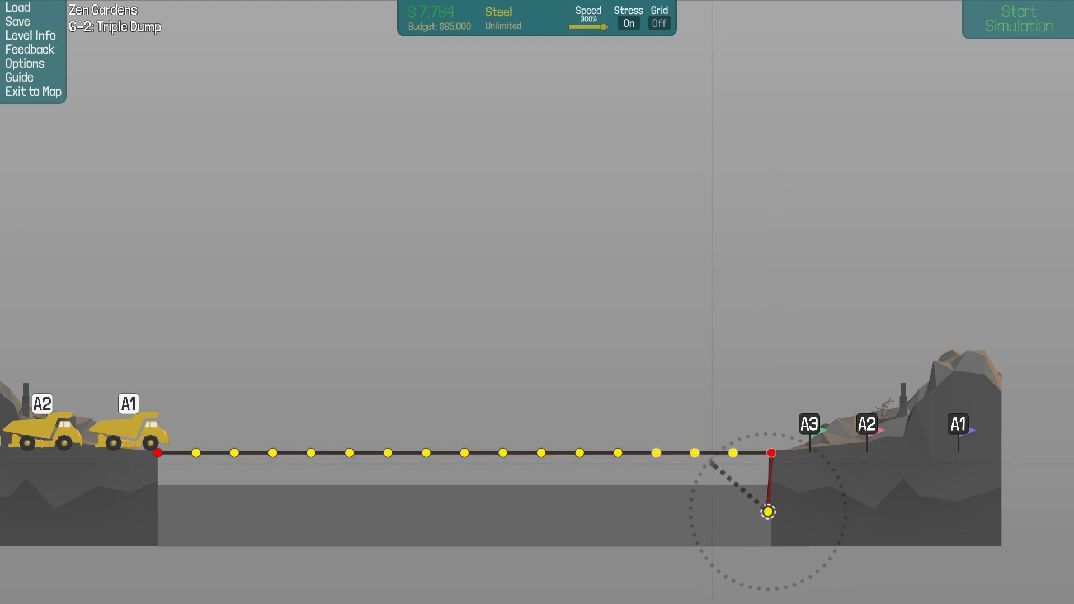
pyautogui.moveTo(766, 511); pyautogui.dragTo(693, 487)
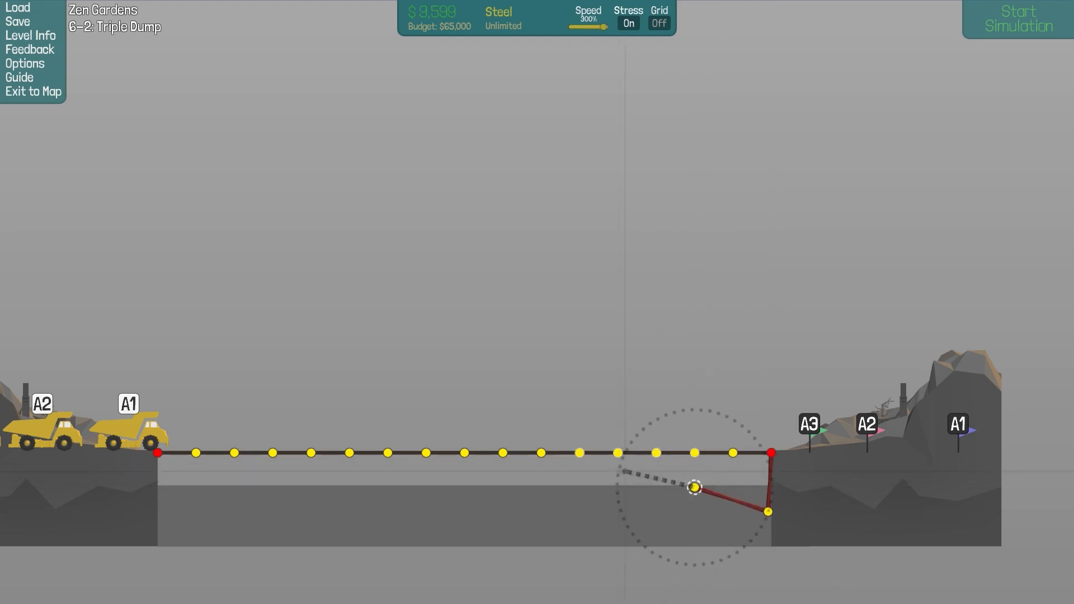
pyautogui.moveTo(694, 487); pyautogui.dragTo(579, 453)
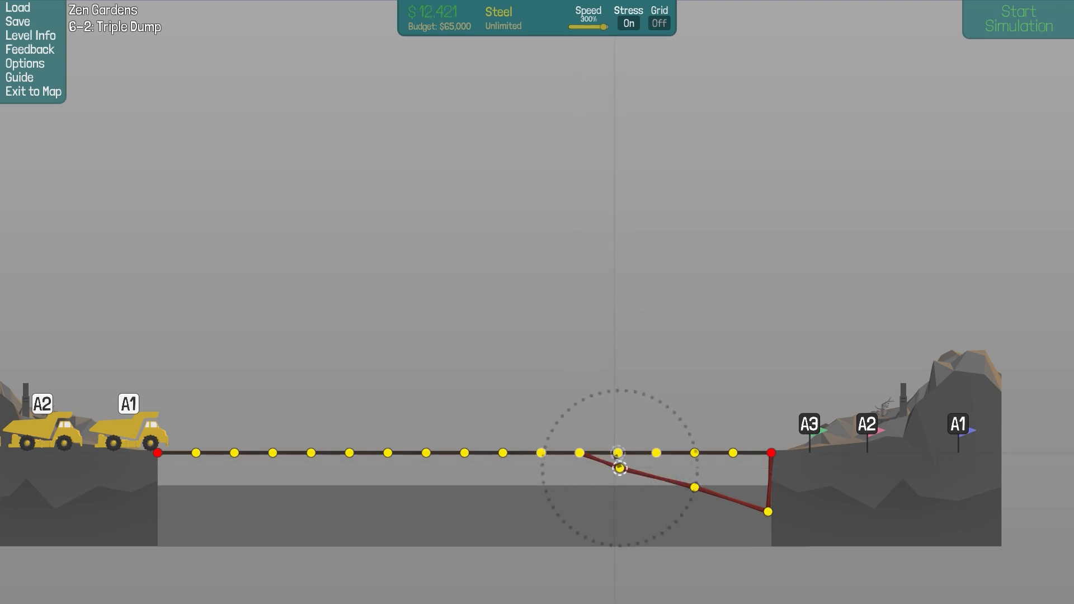
pyautogui.moveTo(620, 467); pyautogui.dragTo(694, 486)
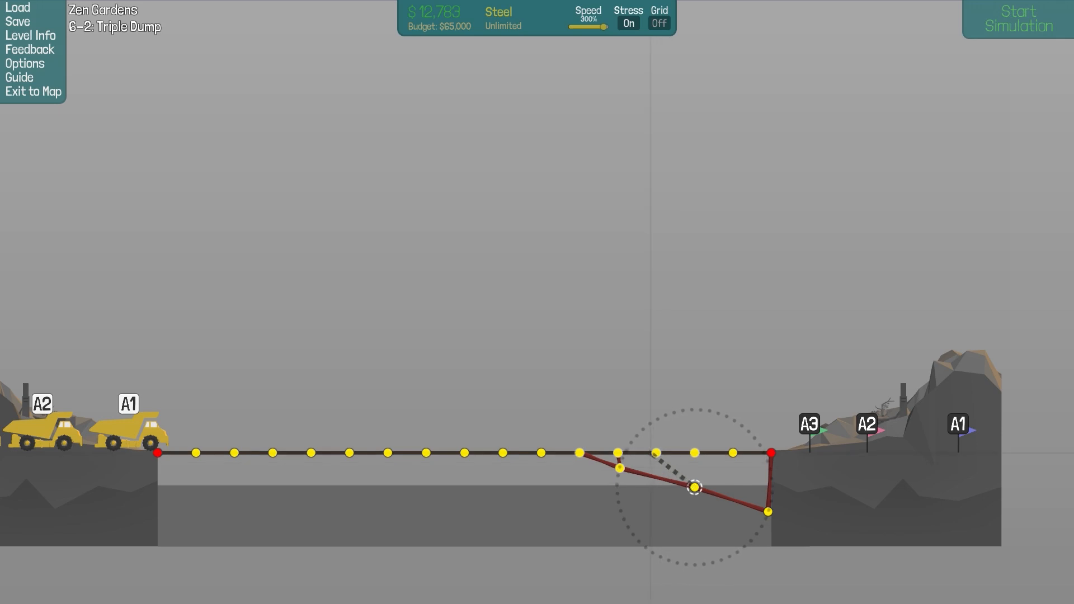
pyautogui.moveTo(694, 487); pyautogui.dragTo(656, 453)
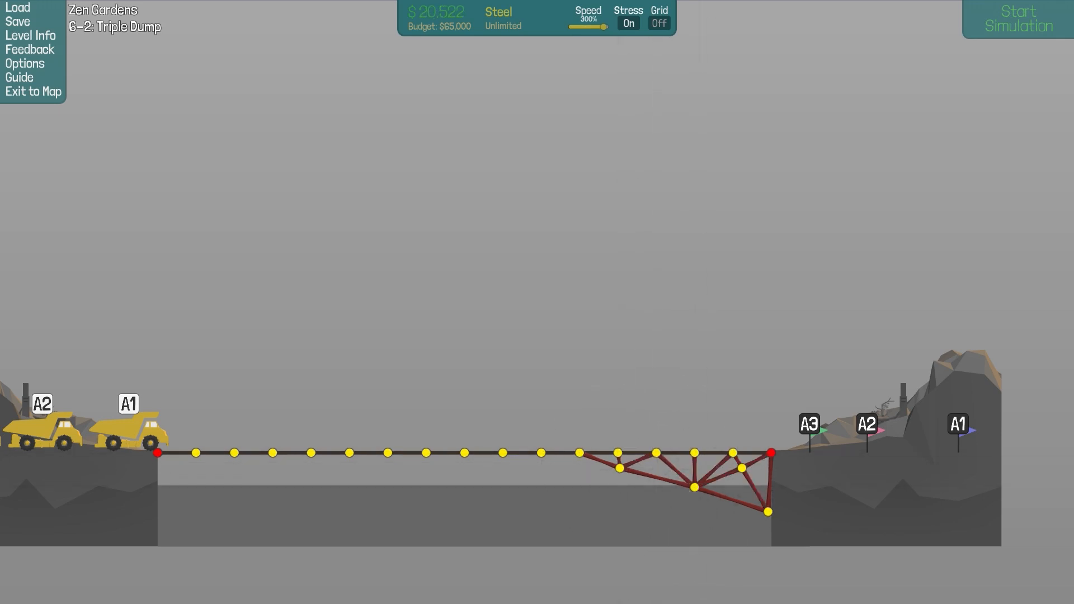
pyautogui.moveTo(602, 451); pyautogui.dragTo(766, 514)
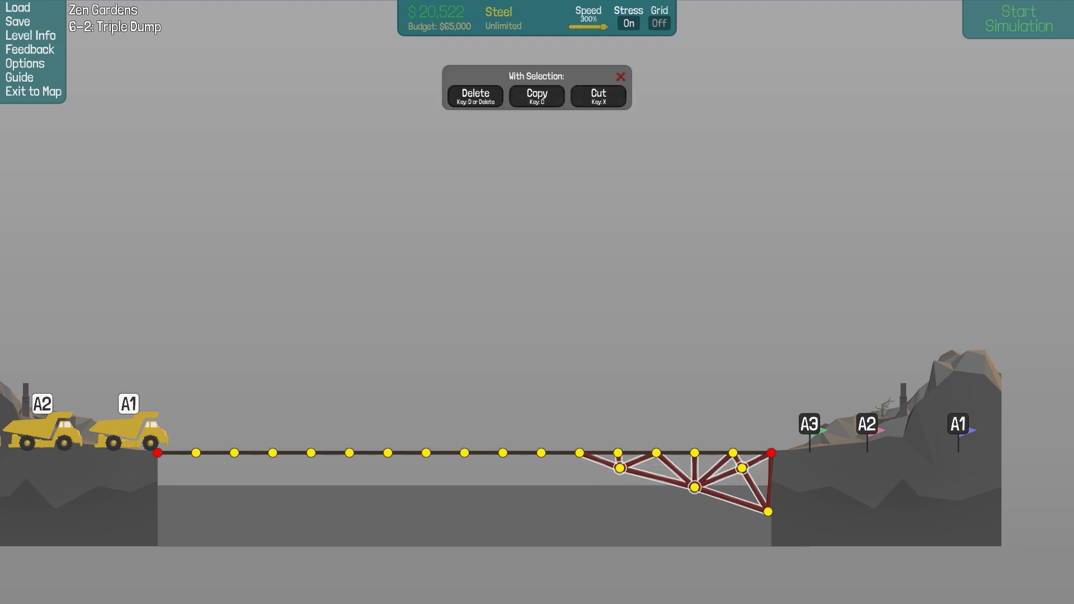
pyautogui.click(536, 95)
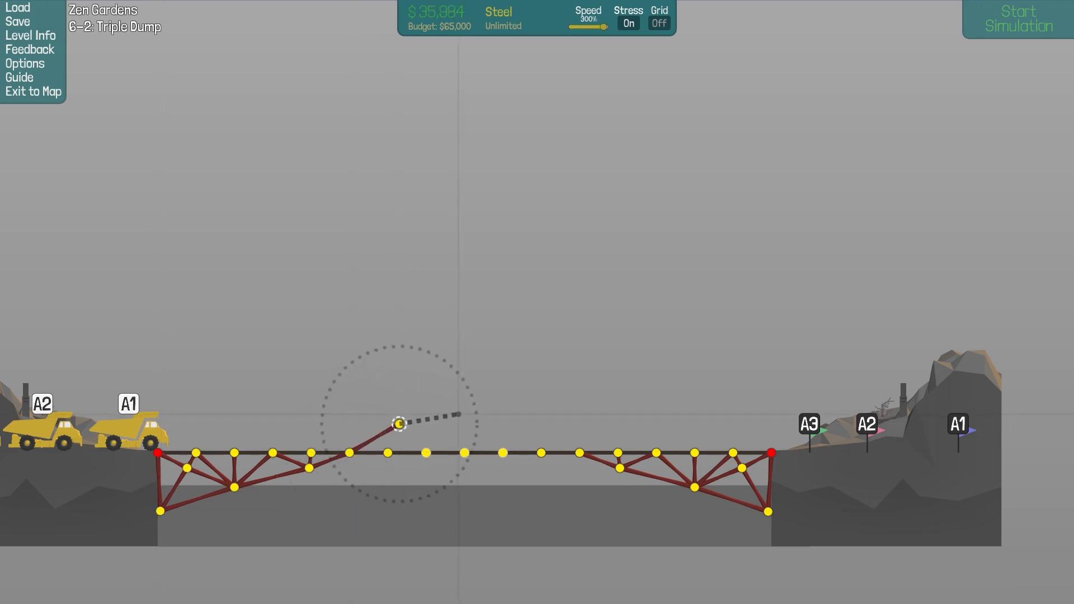
# Raise a peaked steel truss over mid-span, turn the grid on, and select all members
pyautogui.moveTo(397, 425); pyautogui.dragTo(524, 421)
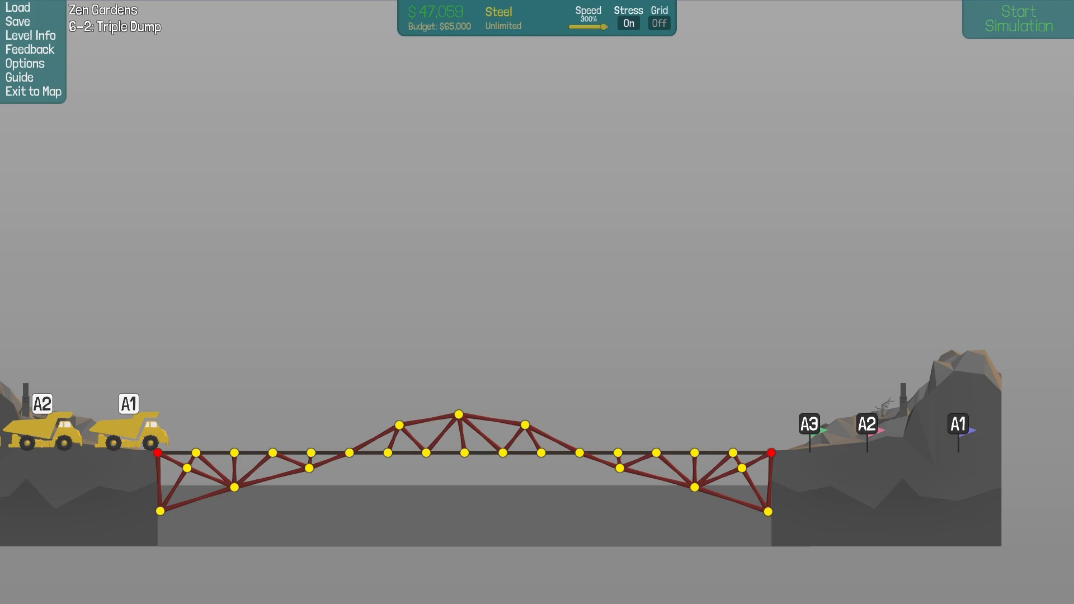
pyautogui.click(1016, 19)
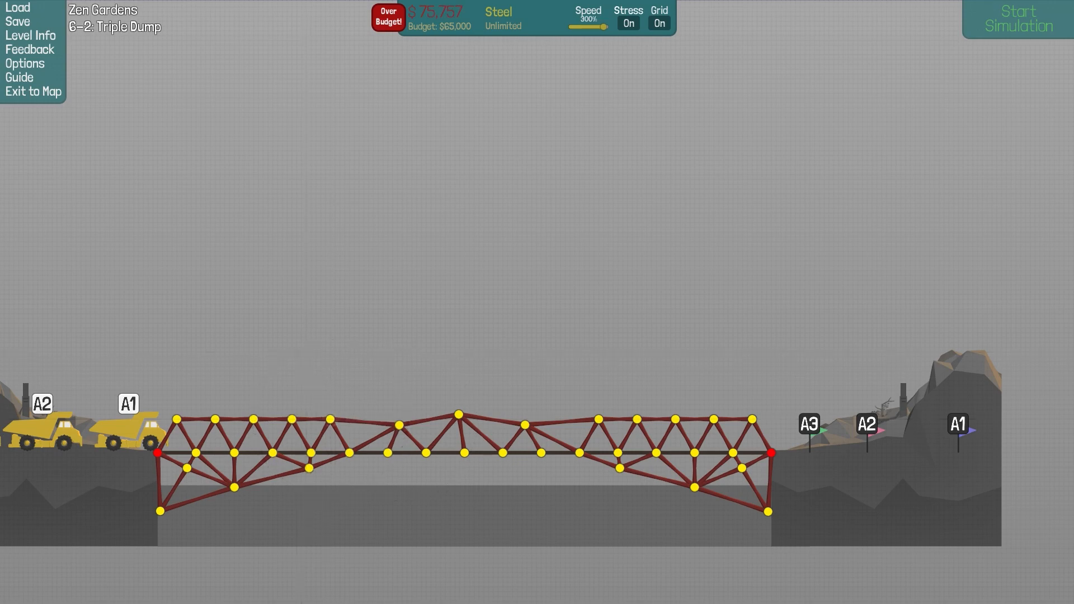
pyautogui.click(1016, 19)
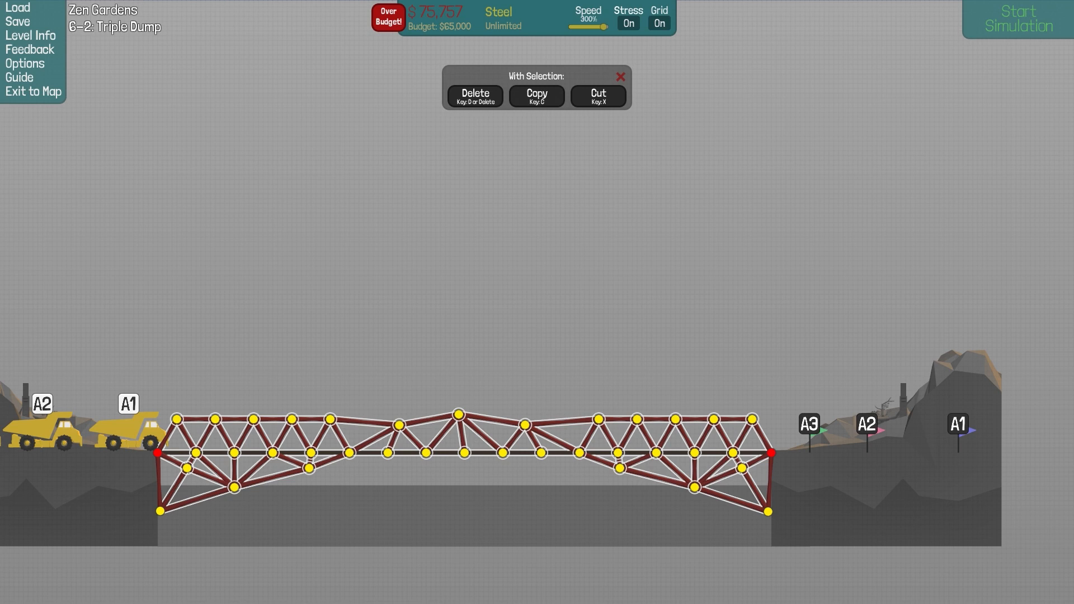
# Delete the old bridge, pick a building material, and start the dump truck test
pyautogui.click(474, 96)
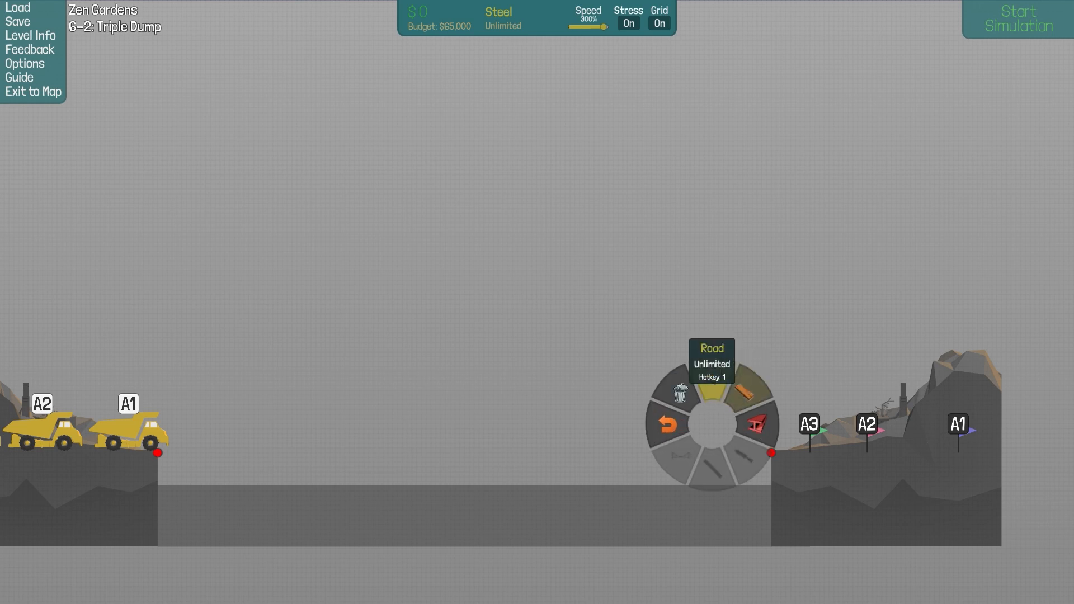
pyautogui.click(710, 394)
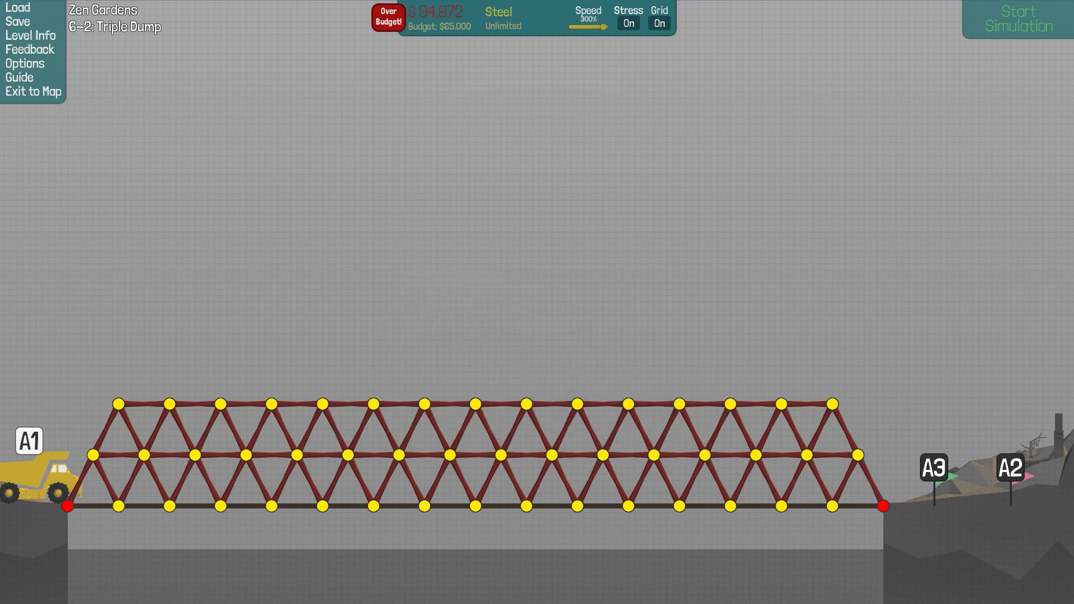
pyautogui.click(1015, 18)
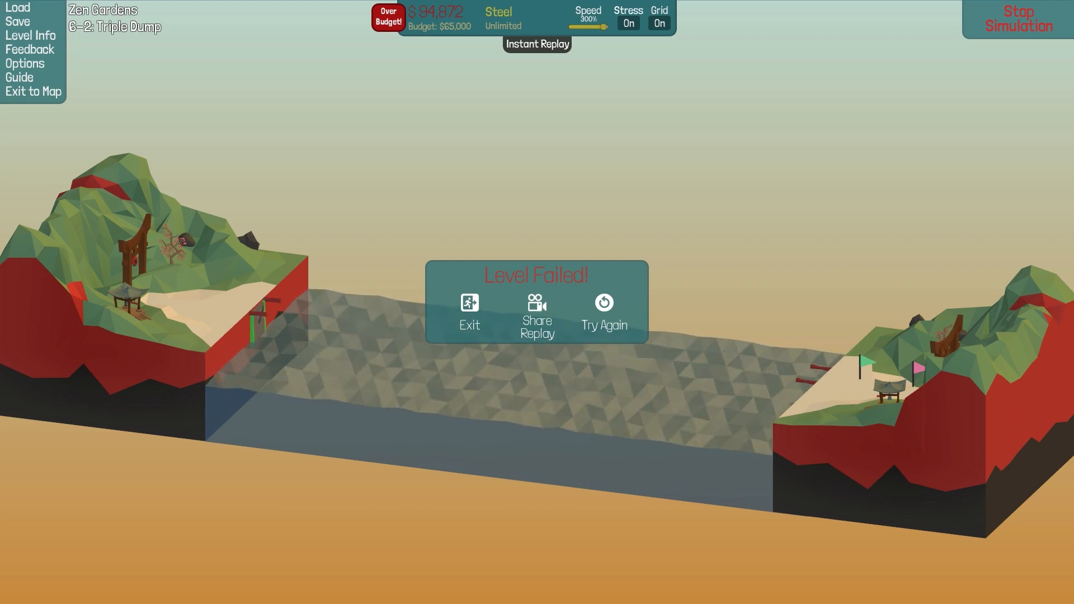
# Return to building mode after the tall truss fails its test
pyautogui.click(604, 313)
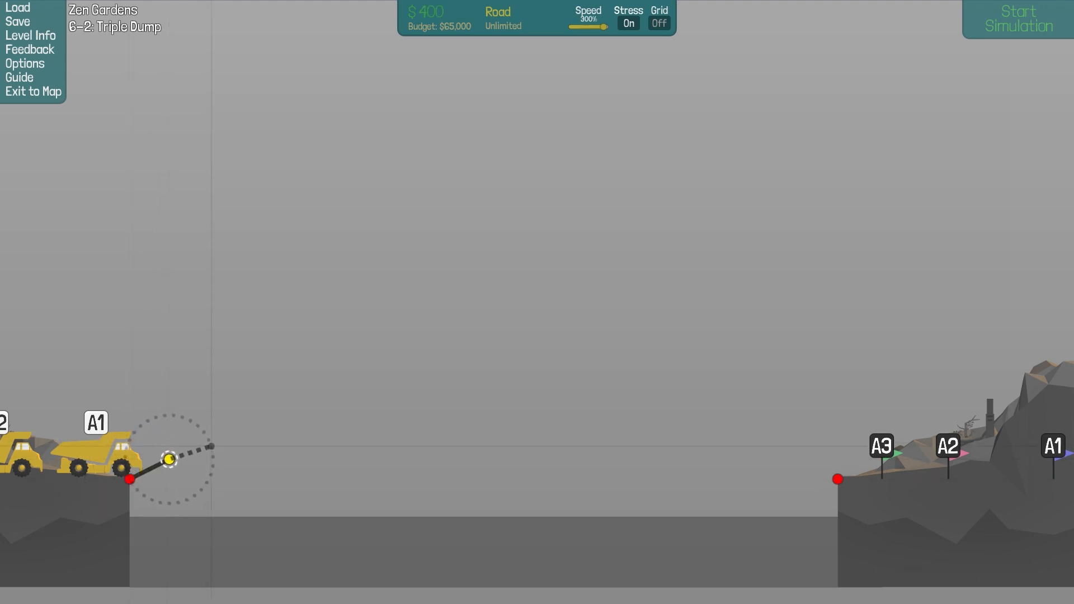
# Lay a five-piece curved road deck from the left bank to the right anchor, plus a steel support
pyautogui.moveTo(168, 459); pyautogui.dragTo(341, 418)
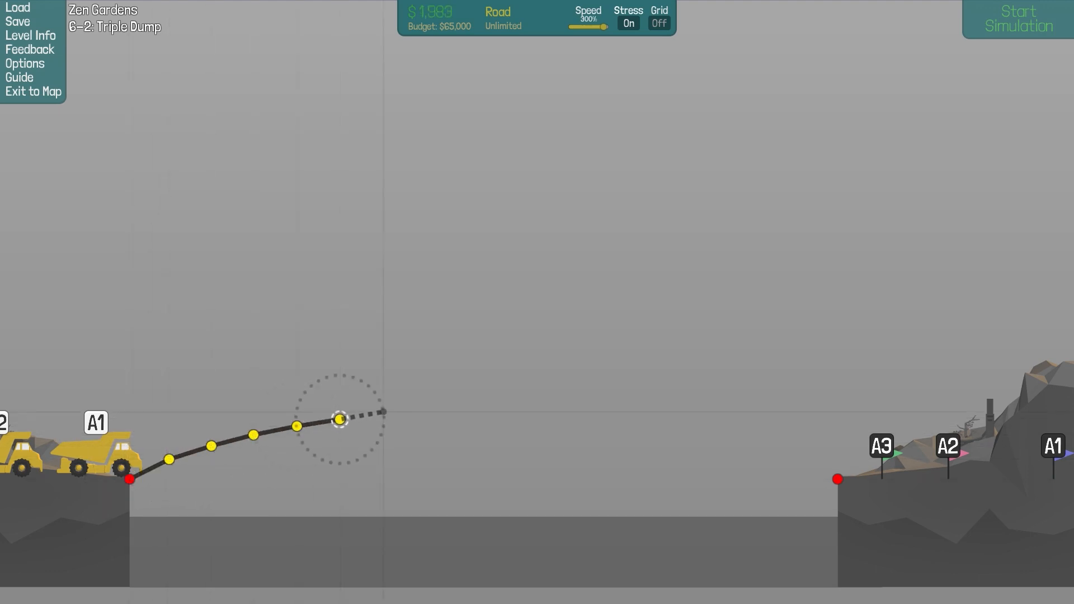
pyautogui.moveTo(340, 418); pyautogui.dragTo(471, 412)
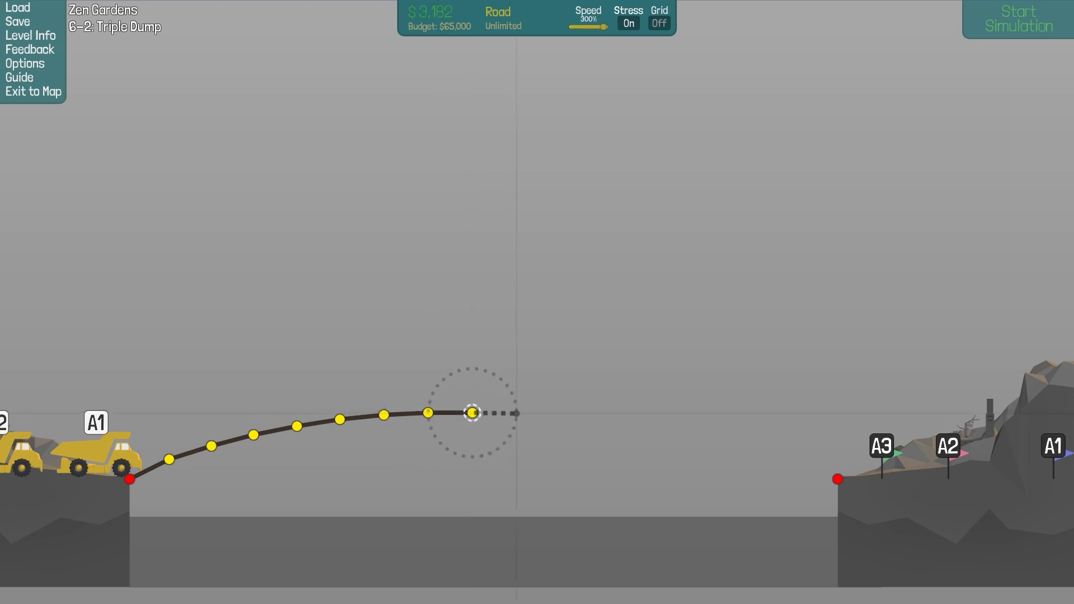
pyautogui.moveTo(471, 412); pyautogui.dragTo(604, 423)
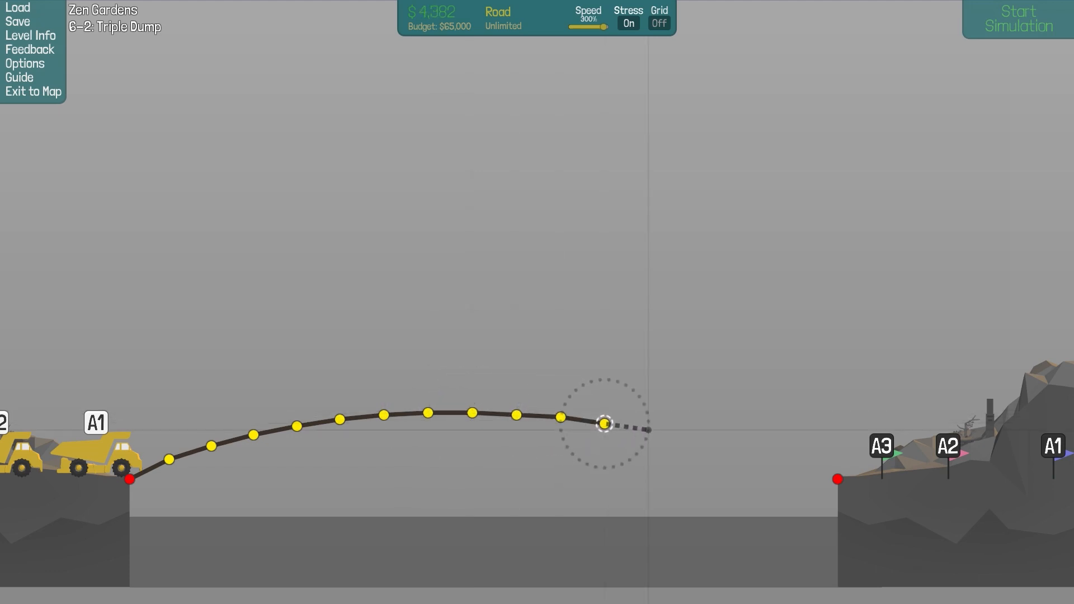
pyautogui.moveTo(605, 423); pyautogui.dragTo(731, 454)
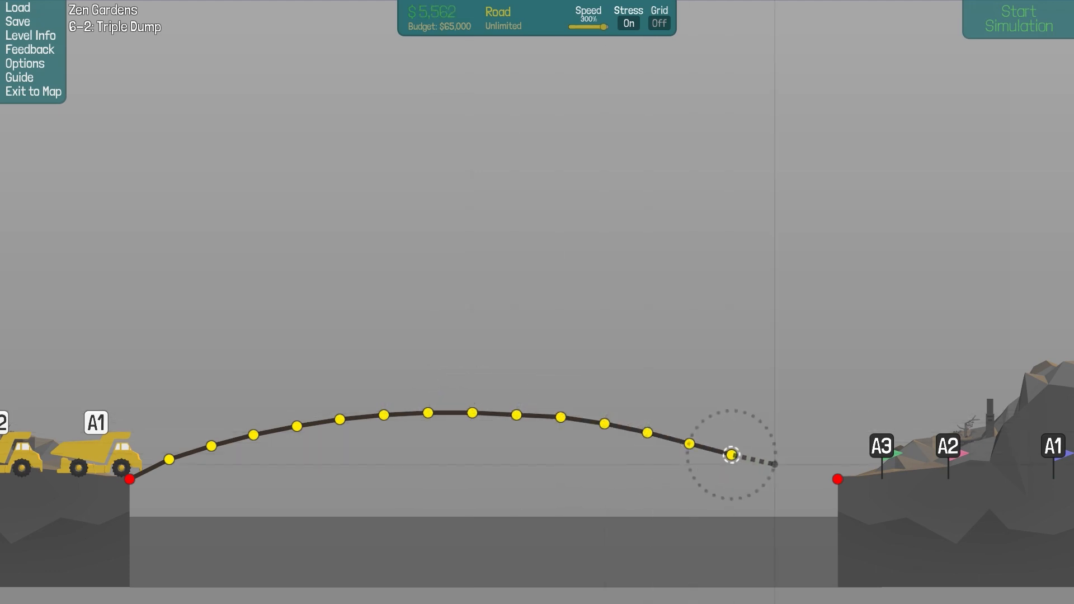
pyautogui.moveTo(731, 455); pyautogui.dragTo(835, 479)
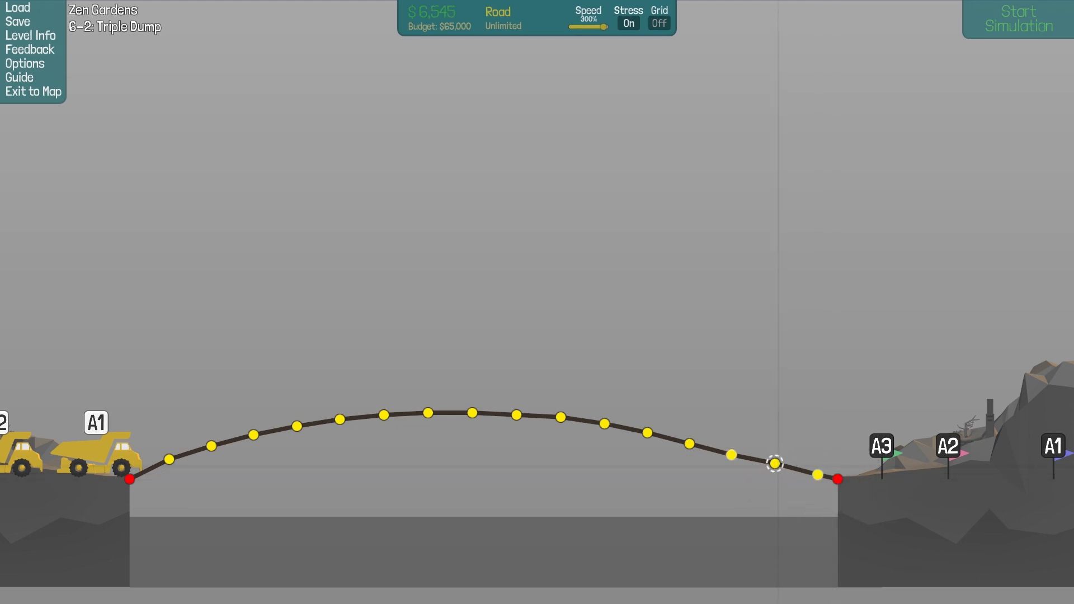
pyautogui.moveTo(774, 463); pyautogui.dragTo(729, 454)
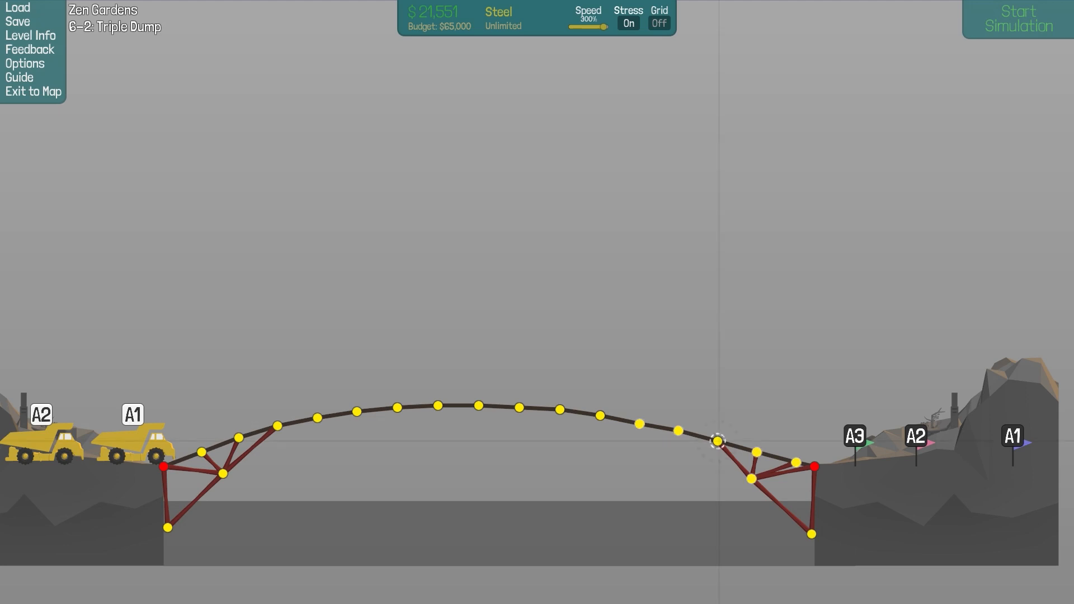
# Draw the upper steel arch above the deck and brace its left side and centre
pyautogui.moveTo(719, 442); pyautogui.dragTo(649, 394)
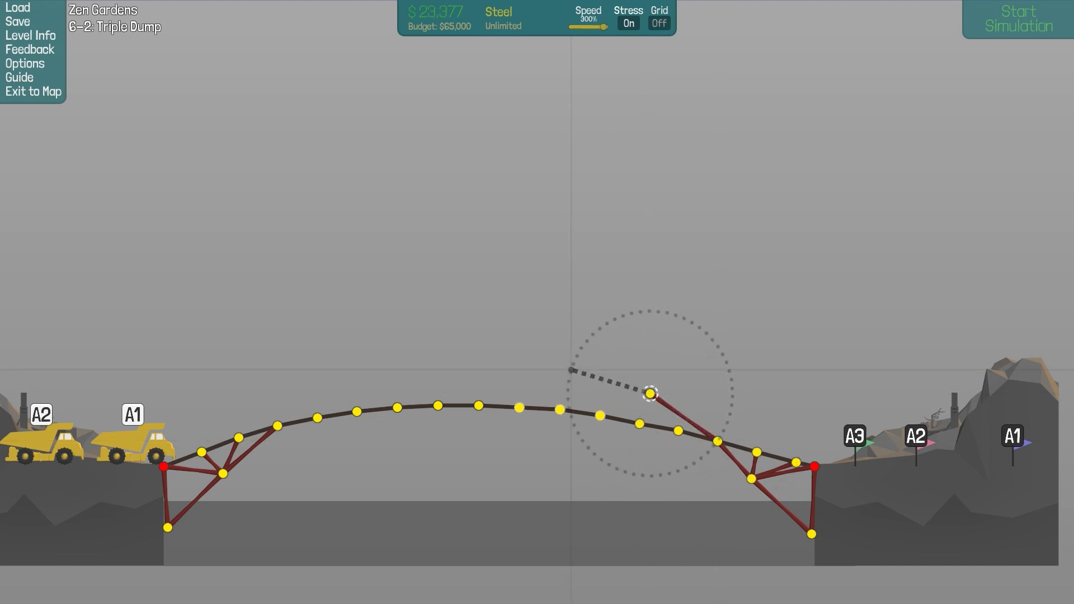
pyautogui.moveTo(649, 393); pyautogui.dragTo(403, 369)
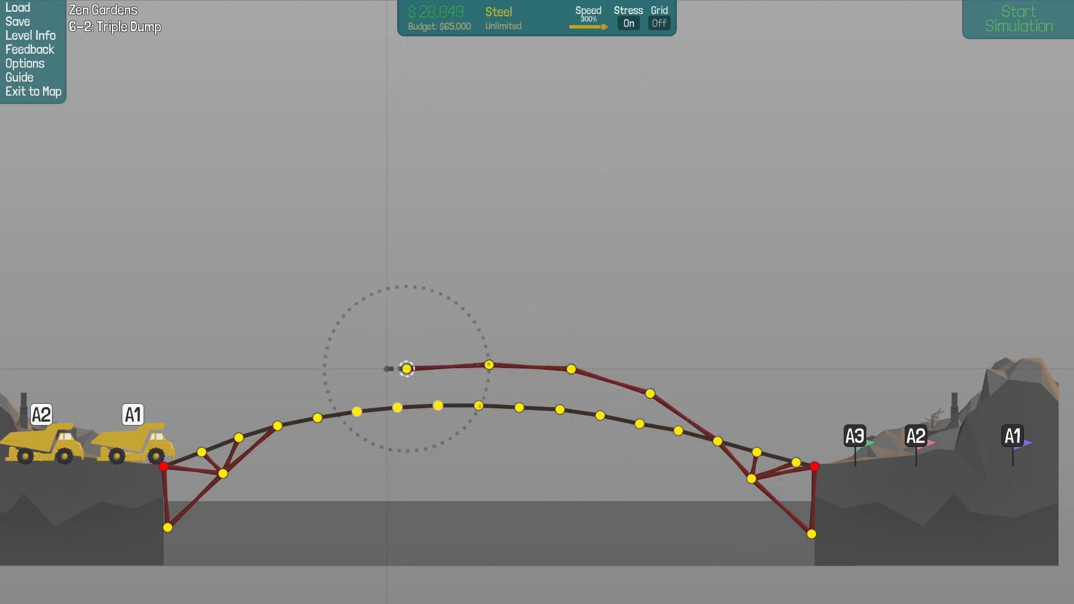
pyautogui.moveTo(405, 368); pyautogui.dragTo(278, 428)
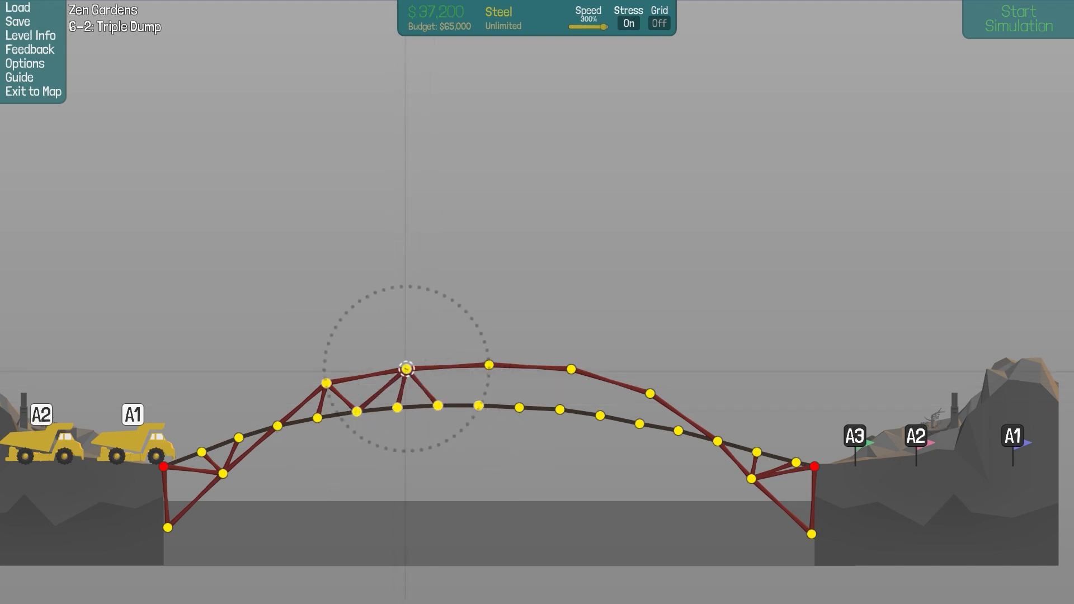
pyautogui.moveTo(406, 368); pyautogui.dragTo(487, 363)
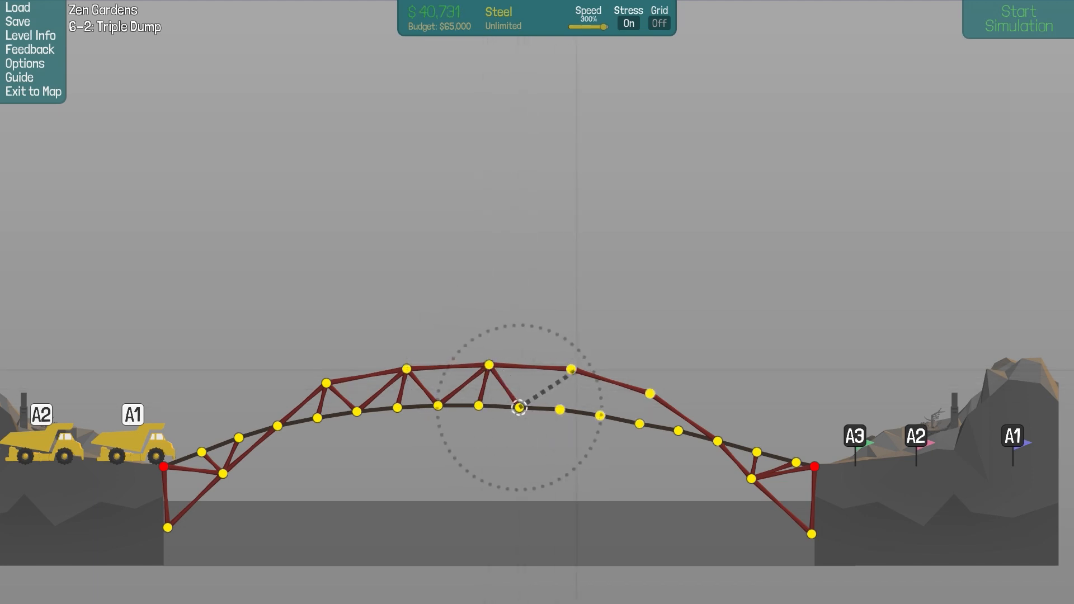
# Brace the arch's right part and both bank ends, then run the truck test
pyautogui.moveTo(518, 408); pyautogui.dragTo(570, 369)
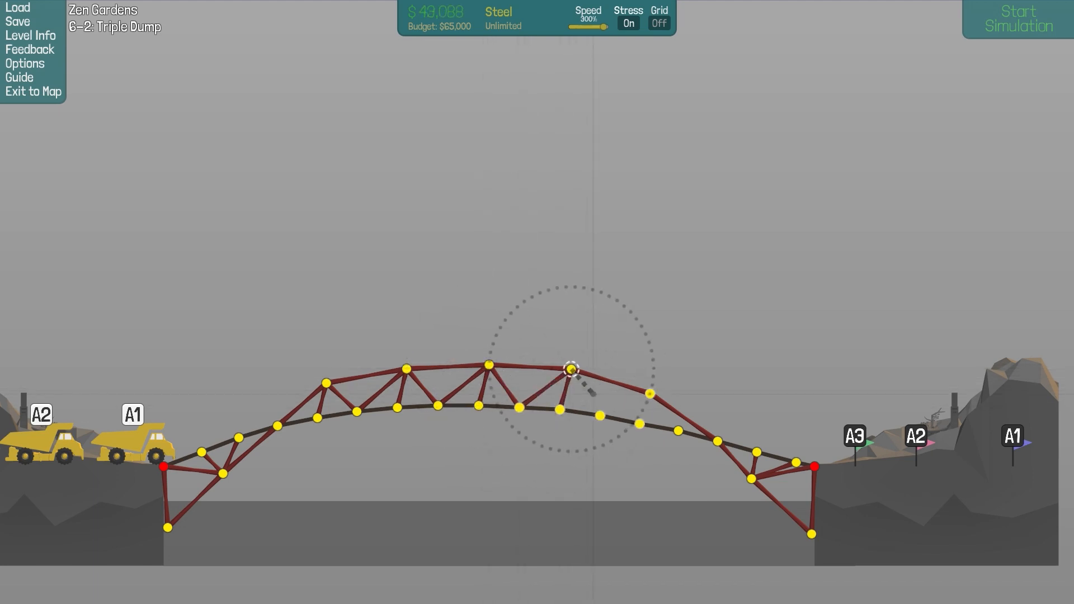
pyautogui.moveTo(571, 370); pyautogui.dragTo(647, 394)
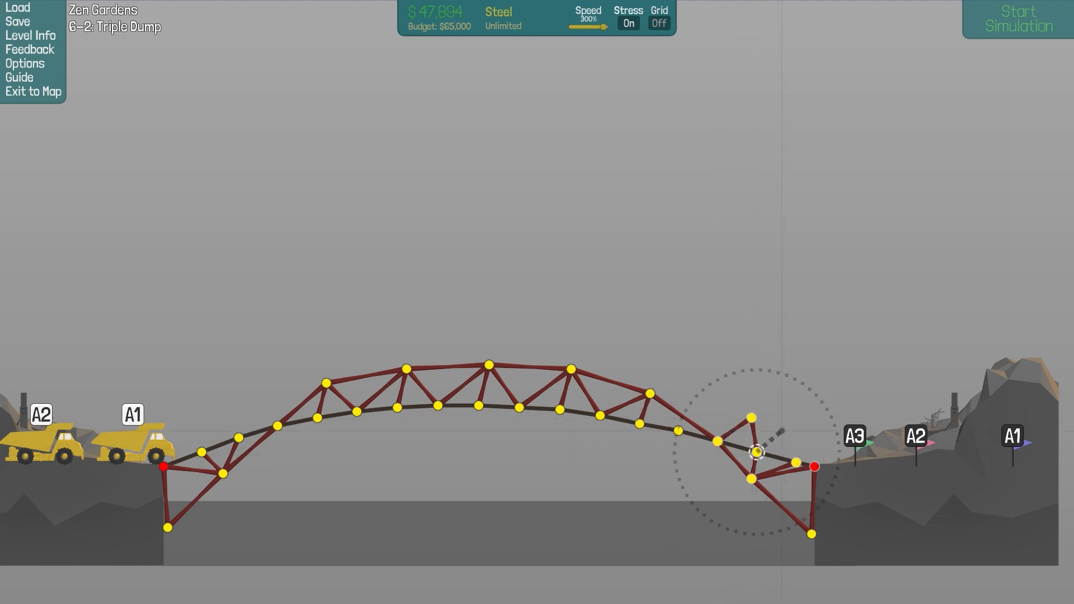
pyautogui.moveTo(757, 451); pyautogui.dragTo(790, 430)
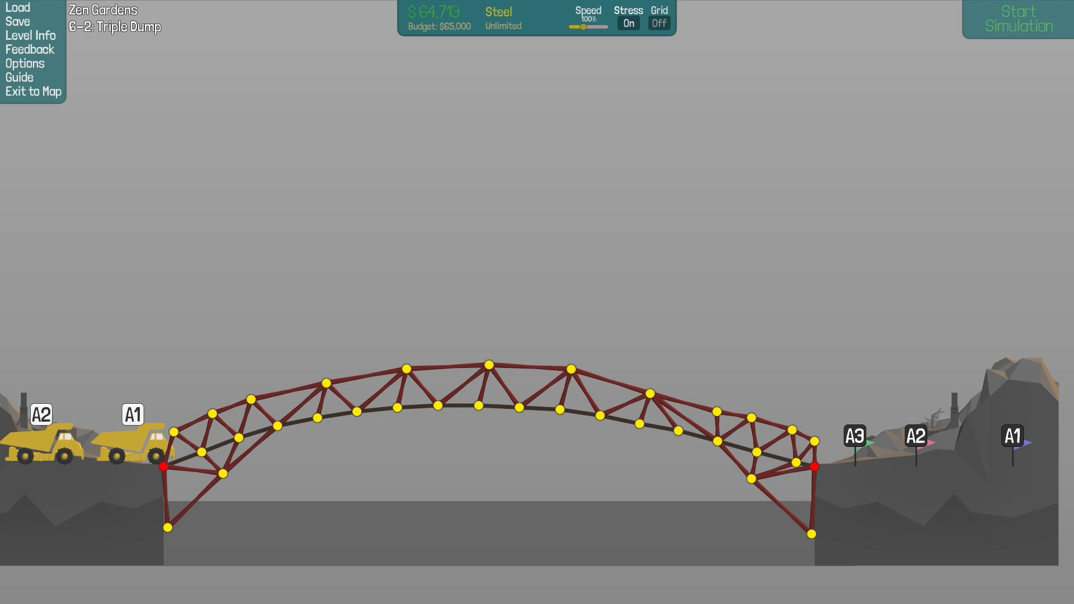
pyautogui.click(1016, 19)
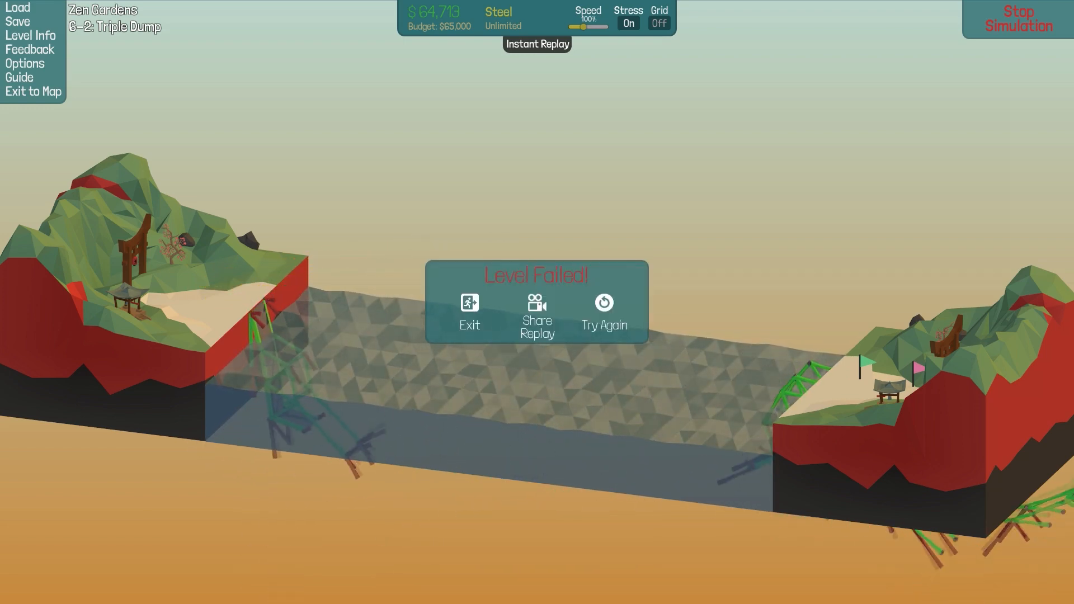
# Leave the failed run and return to editing the arch truss
pyautogui.click(603, 311)
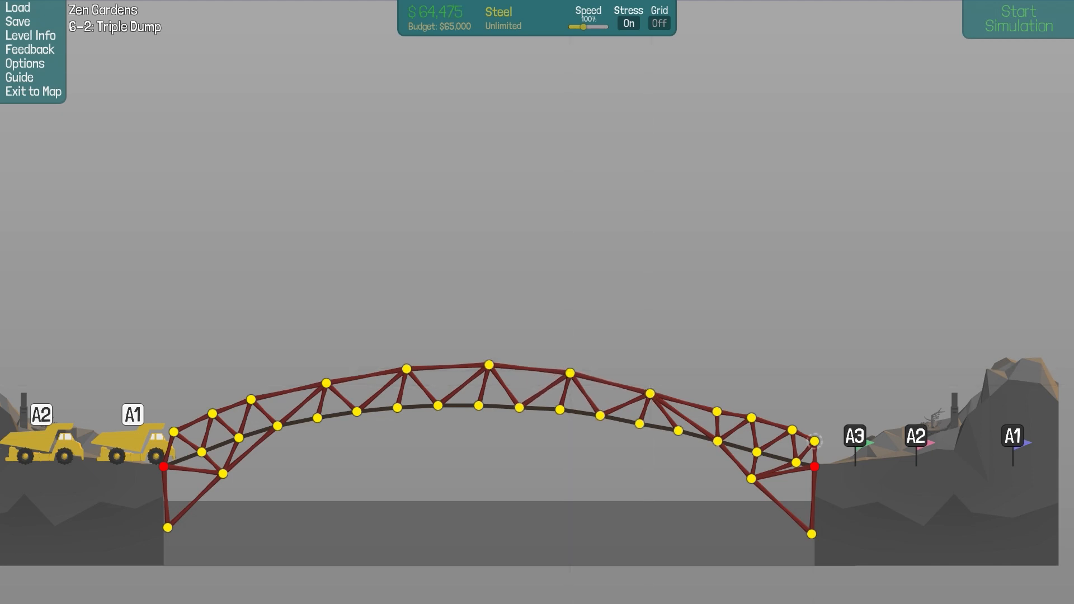
# Test the deeper truss, add a right-centre steel brace, and test it again
pyautogui.click(1016, 18)
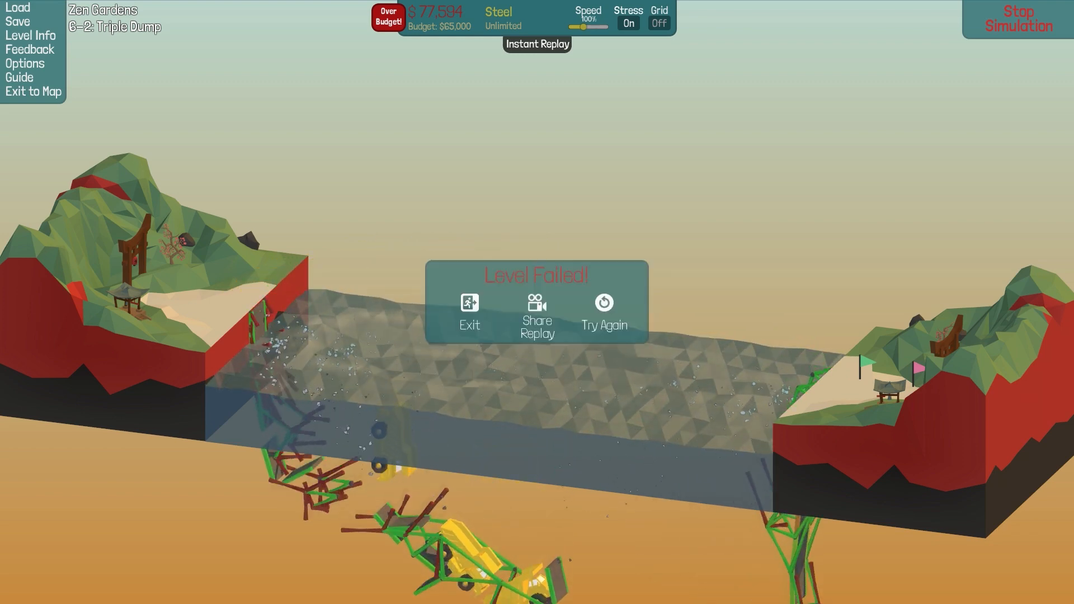
pyautogui.click(603, 311)
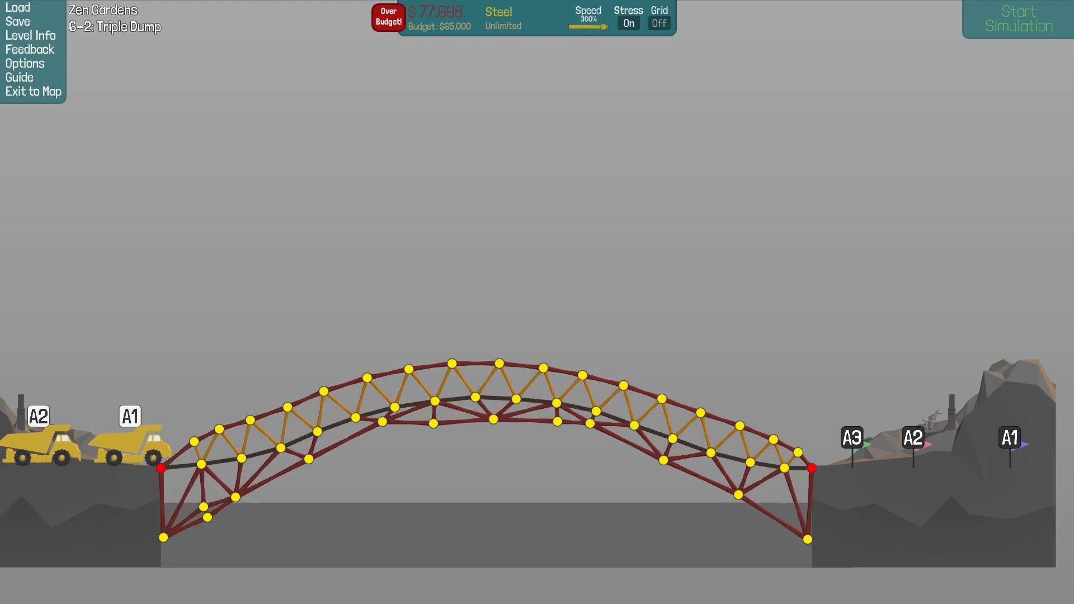
pyautogui.click(1016, 18)
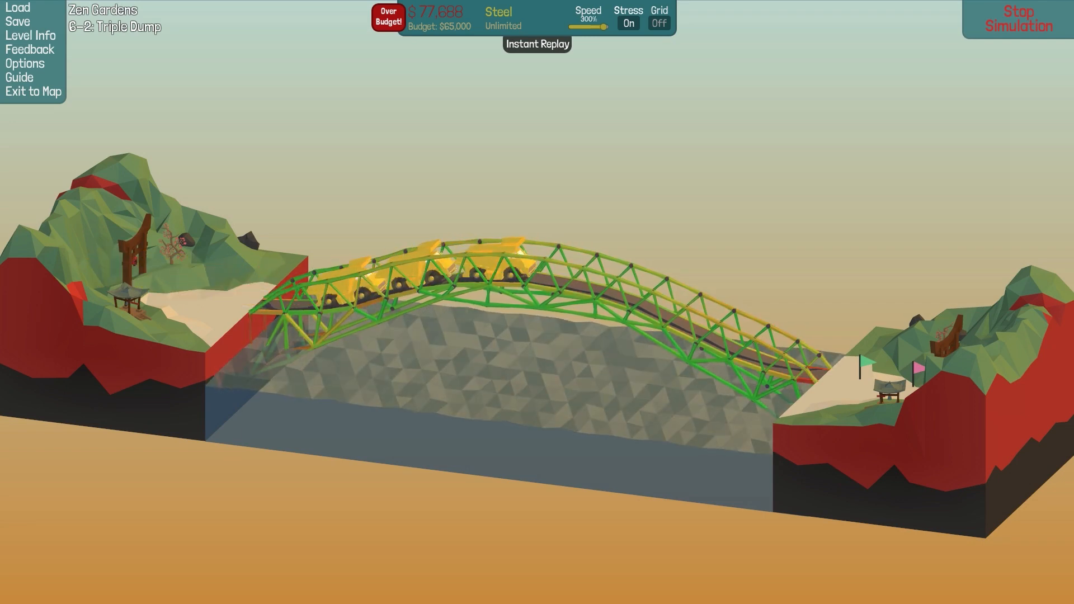
pyautogui.click(1018, 19)
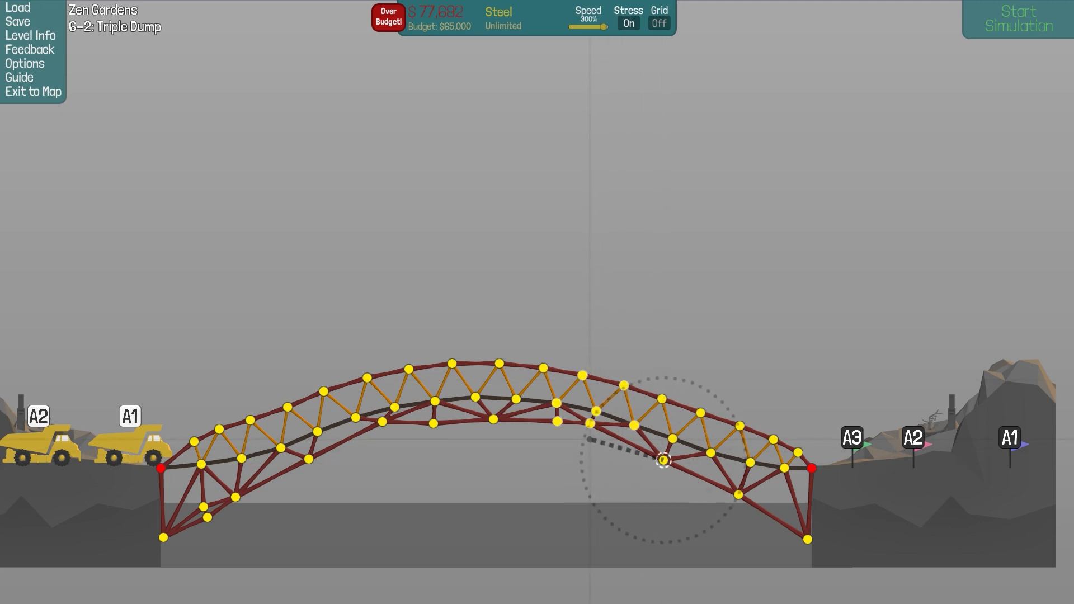
pyautogui.moveTo(661, 459); pyautogui.dragTo(558, 421)
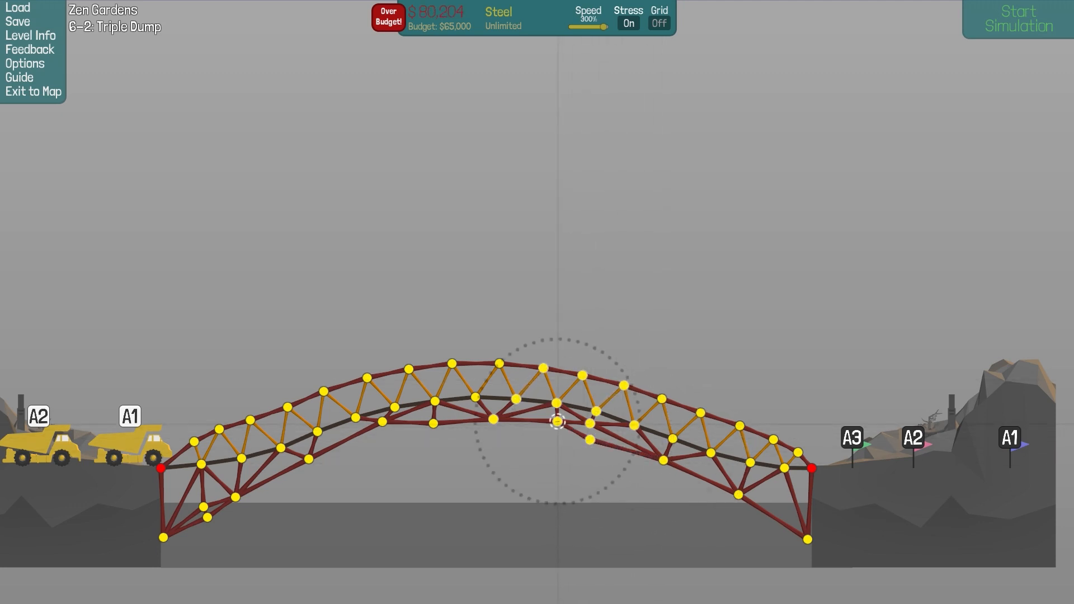
pyautogui.click(1016, 18)
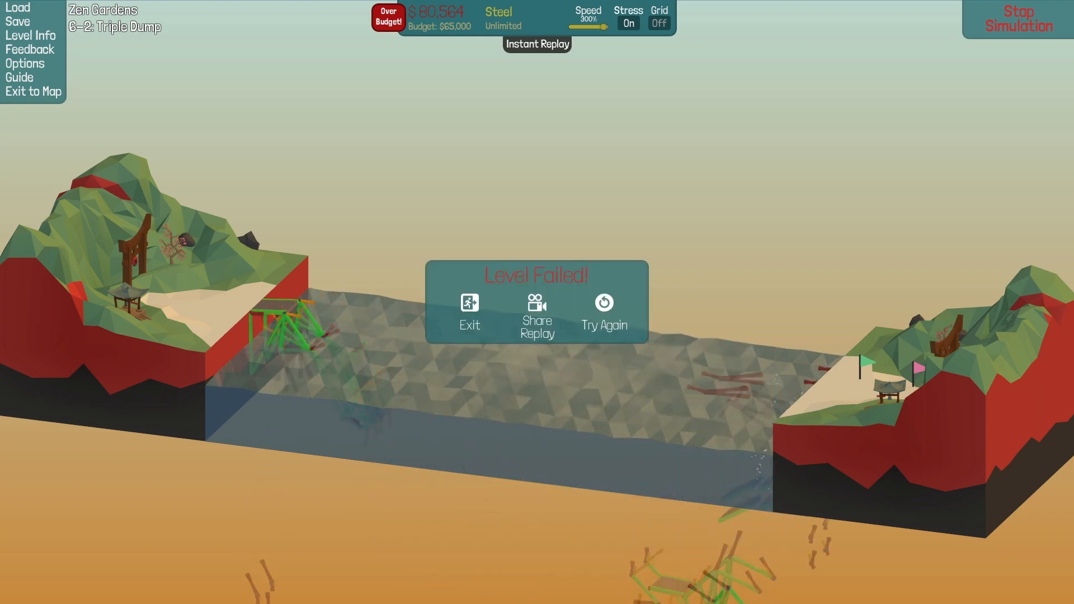
# Return to editing, select a right-side truss member, then rerun and stop the test
pyautogui.click(604, 312)
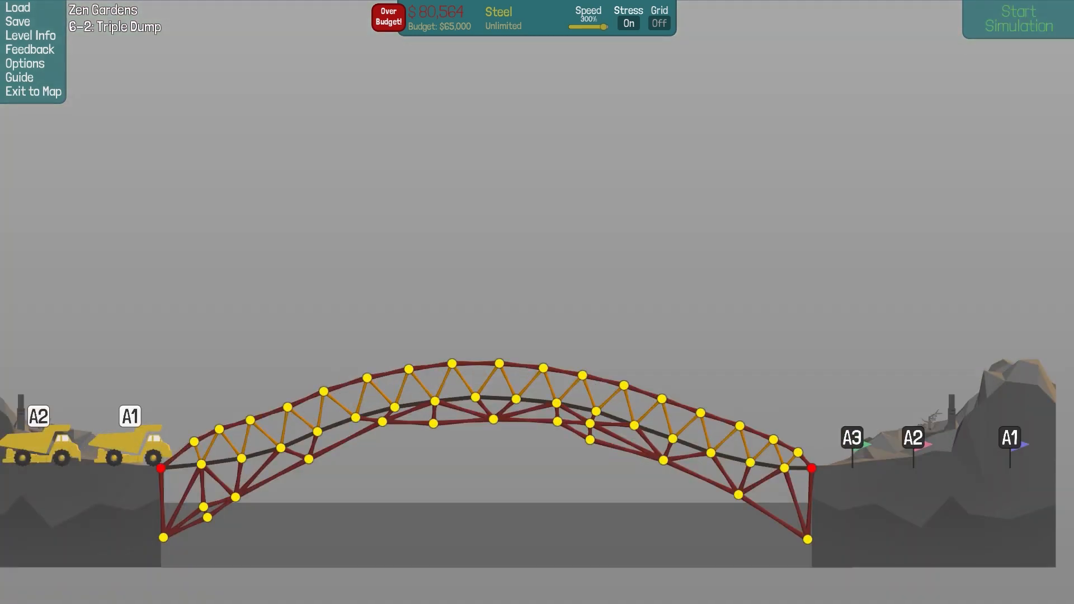
pyautogui.click(658, 418)
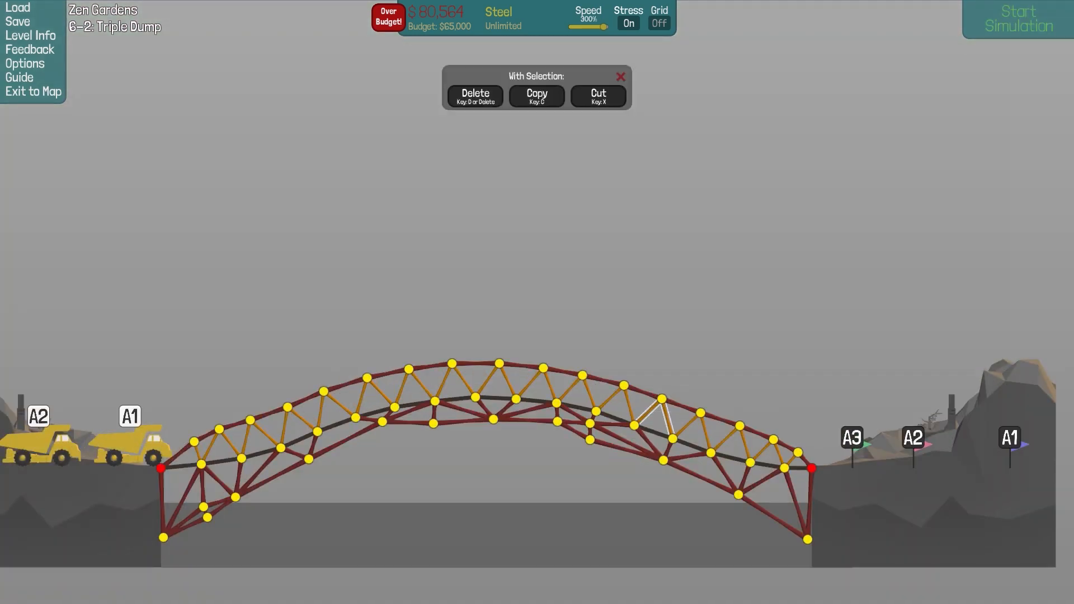
pyautogui.click(1016, 19)
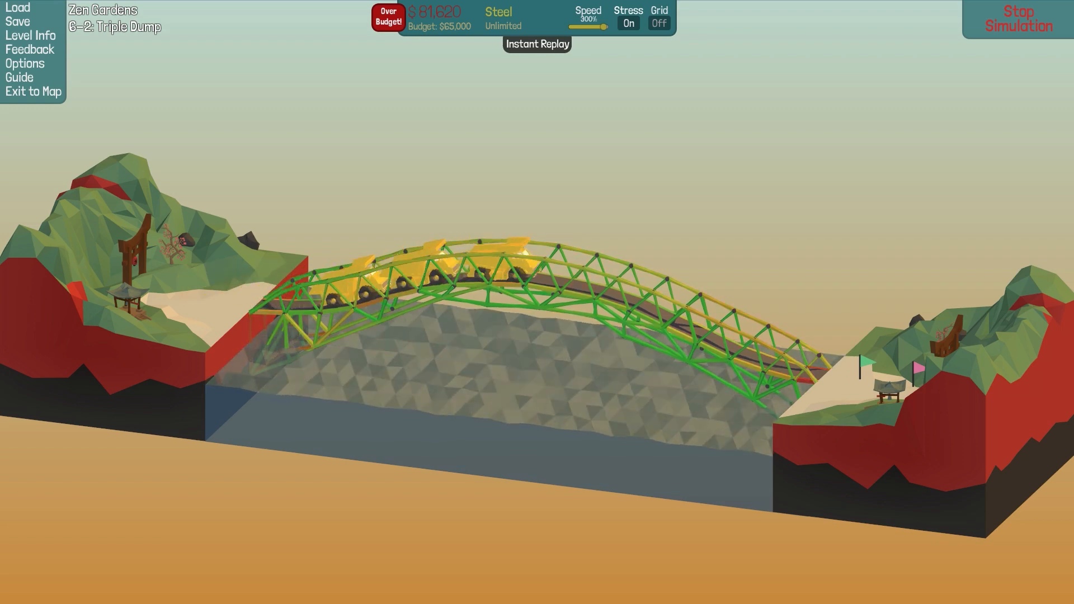
pyautogui.click(1016, 20)
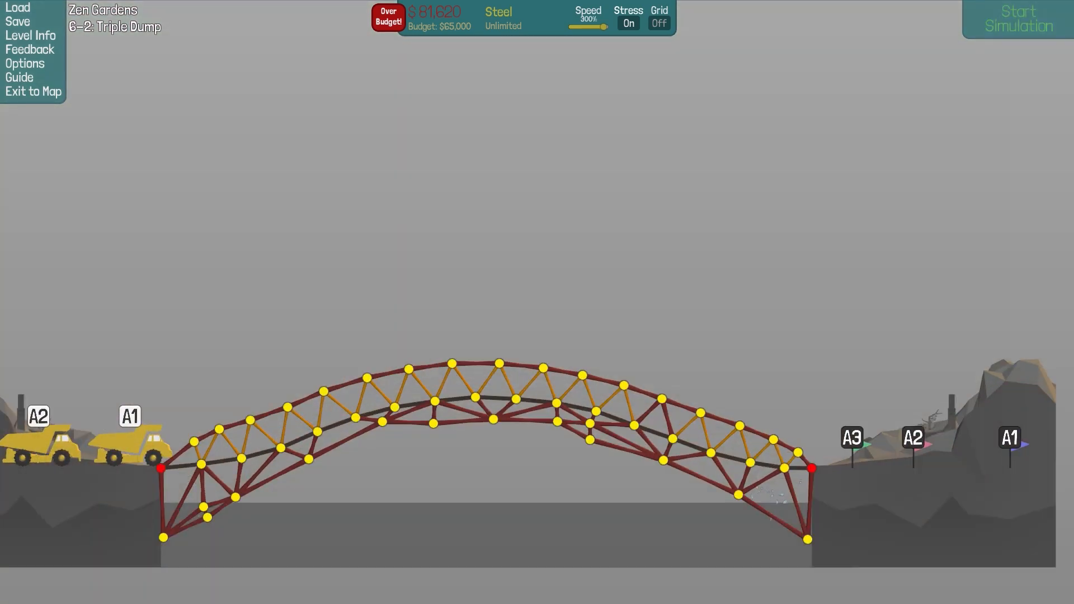
# Add a steel member under the arch centre and a brace near its right end
pyautogui.click(658, 411)
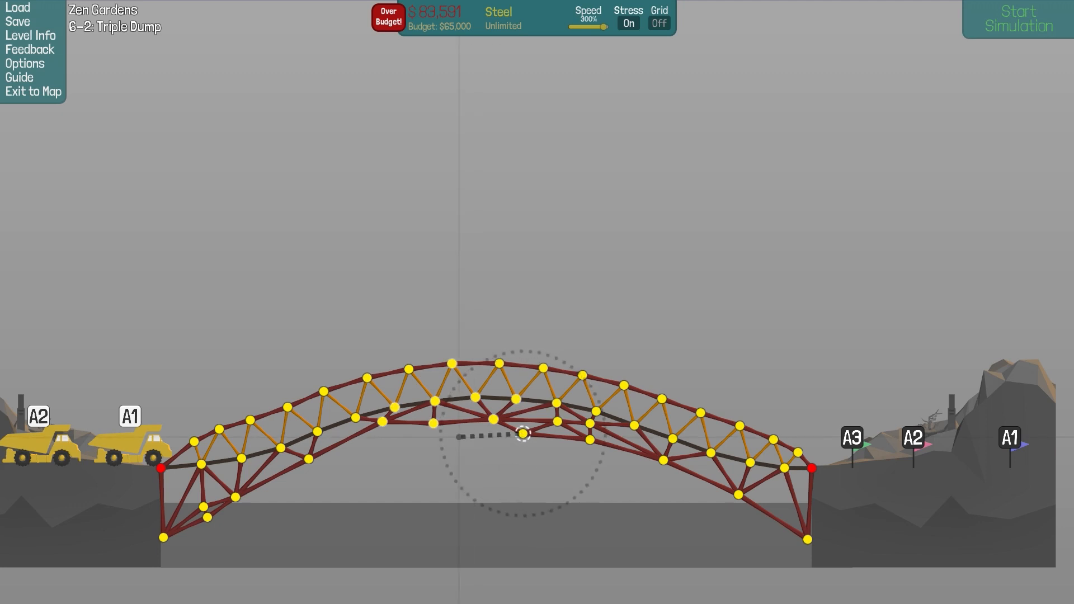
pyautogui.moveTo(524, 435); pyautogui.dragTo(382, 423)
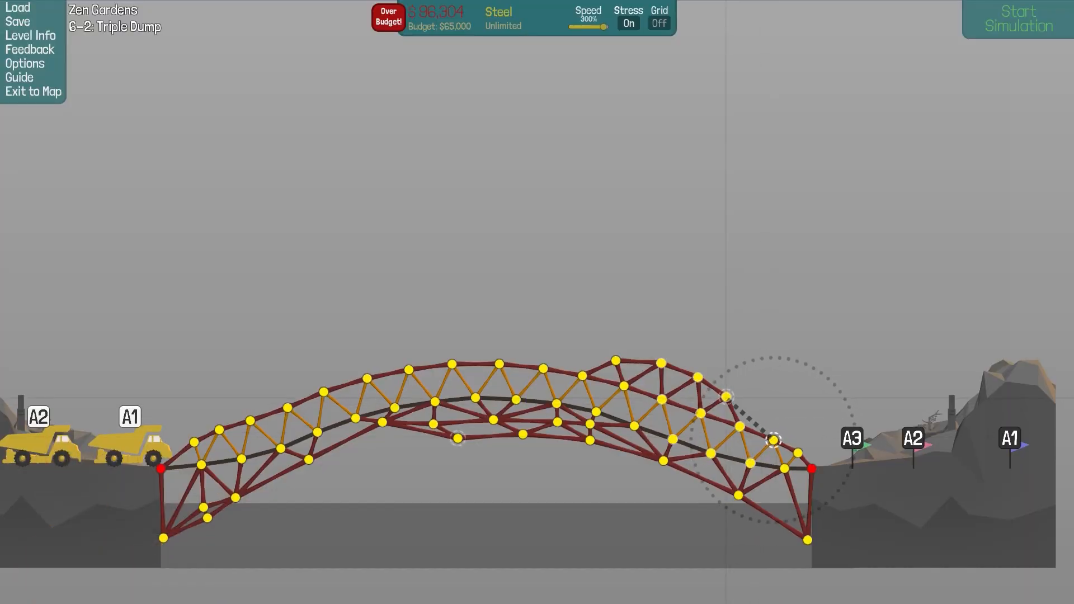
pyautogui.click(1018, 18)
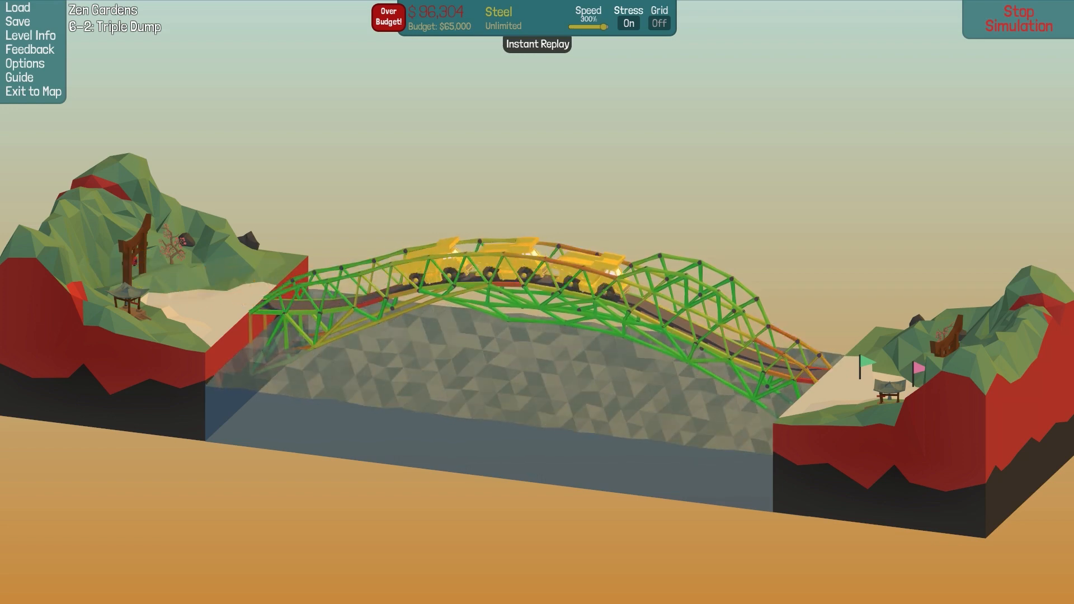
pyautogui.click(1016, 21)
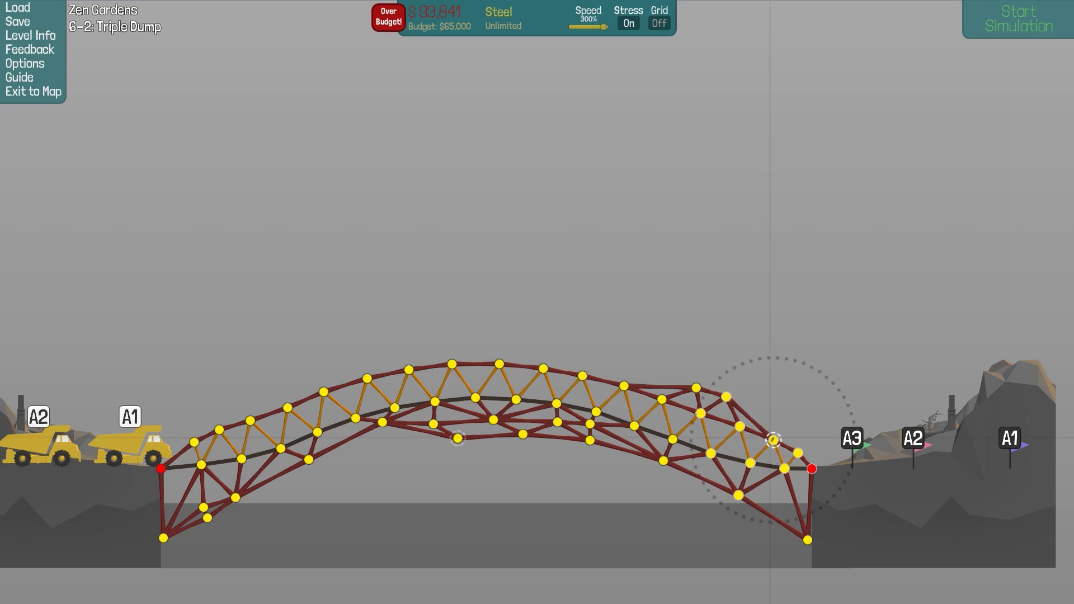
# Test the $89,841 arch with the three dump trucks, watch it fail, and stop
pyautogui.click(1016, 18)
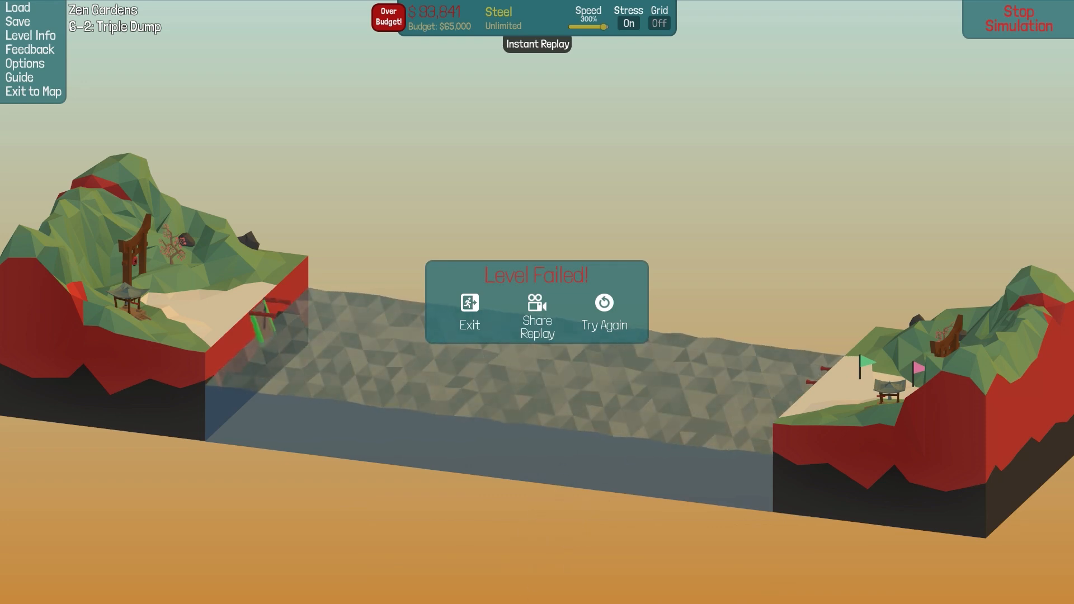
pyautogui.click(603, 311)
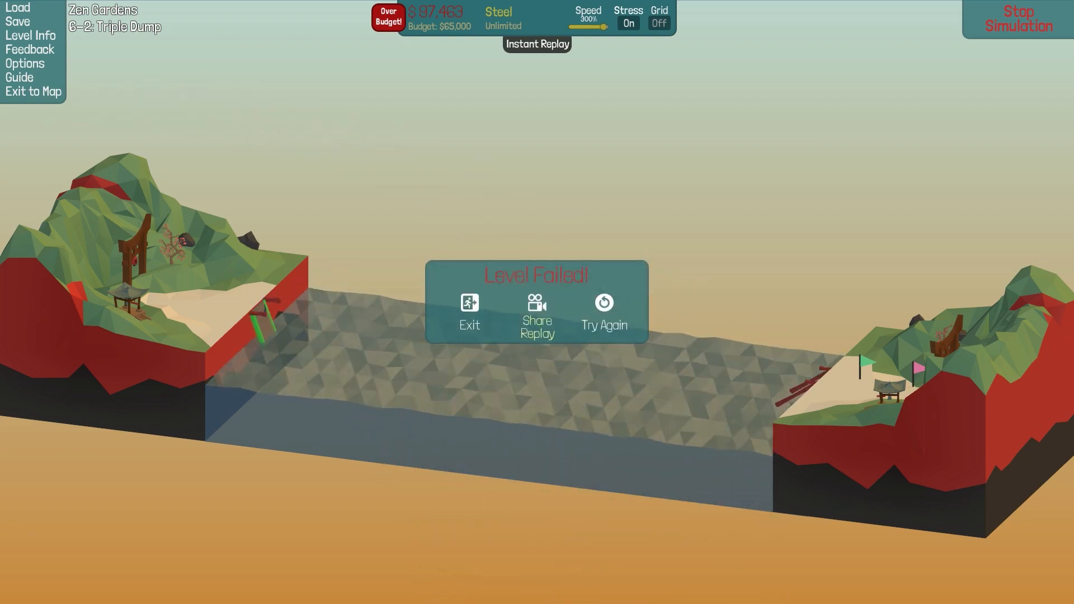
pyautogui.click(604, 311)
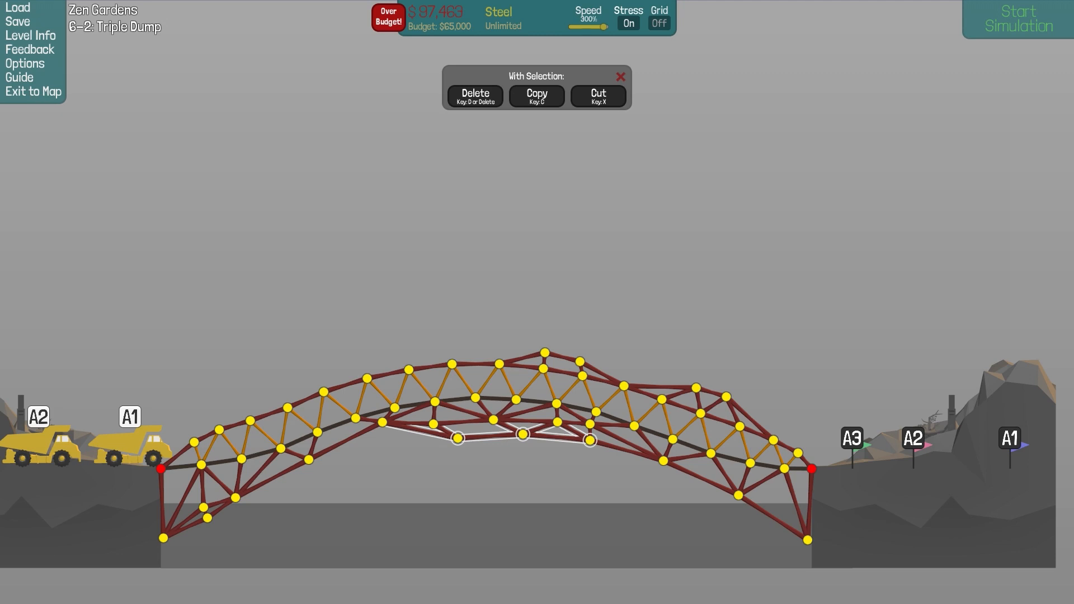
# Delete the deck-centre members, add a crown brace, then run and stop another failed test
pyautogui.click(474, 96)
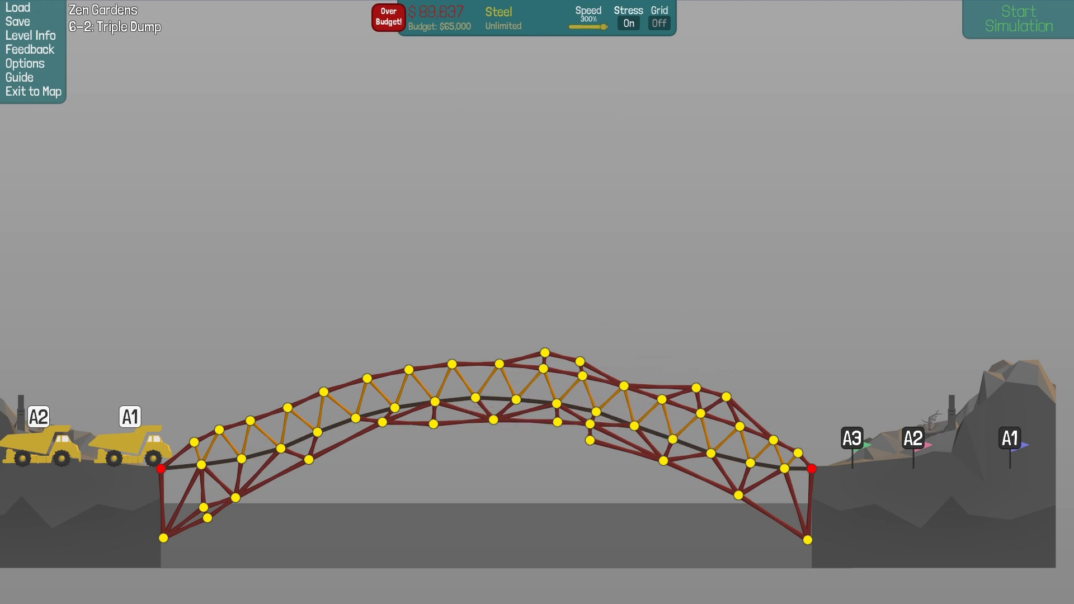
pyautogui.click(589, 459)
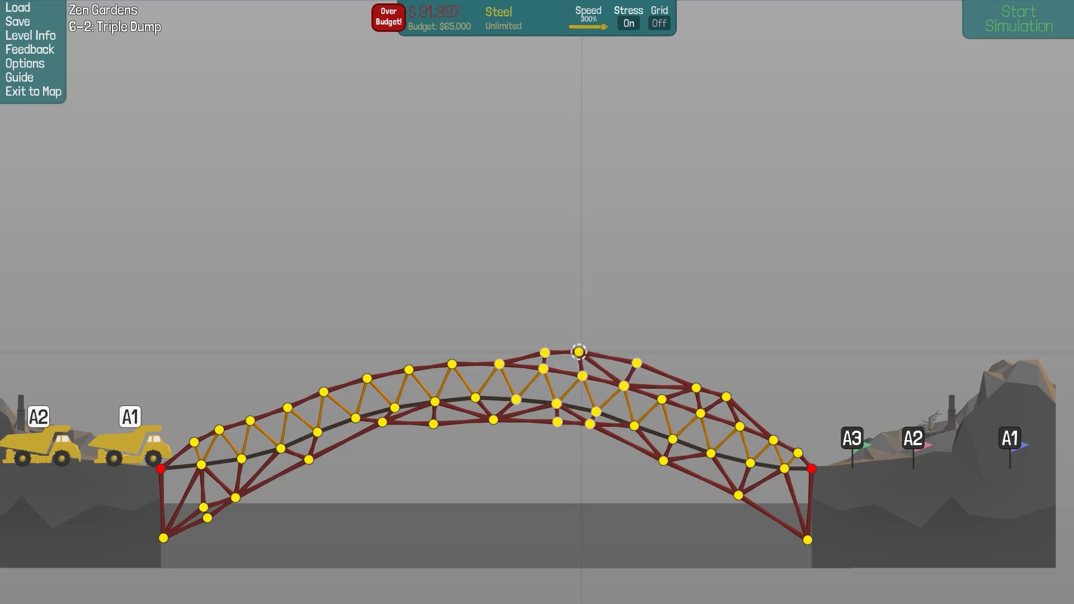
pyautogui.click(1016, 19)
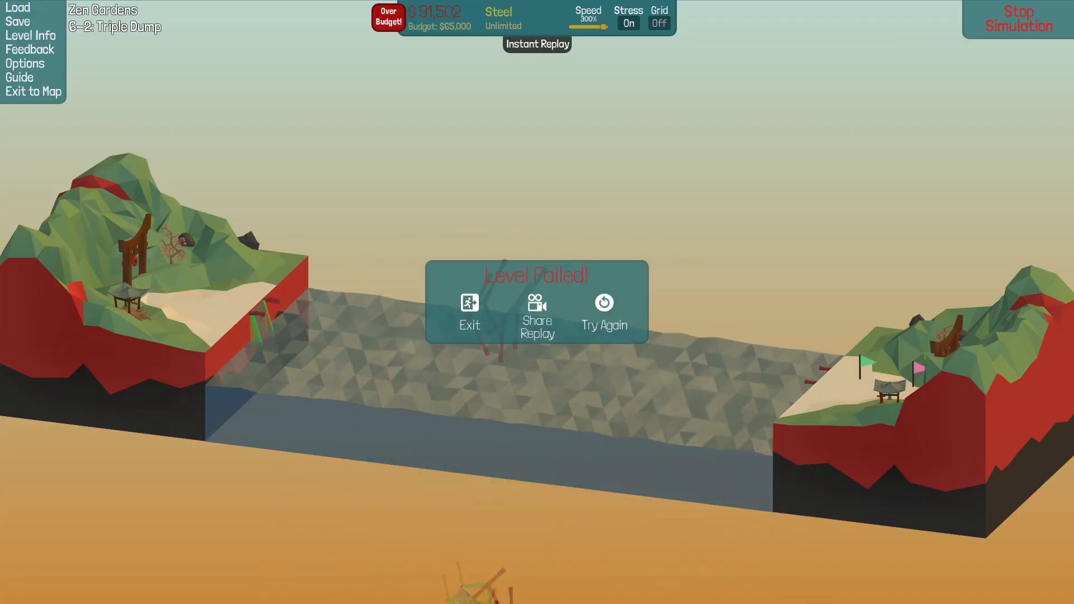
pyautogui.click(603, 313)
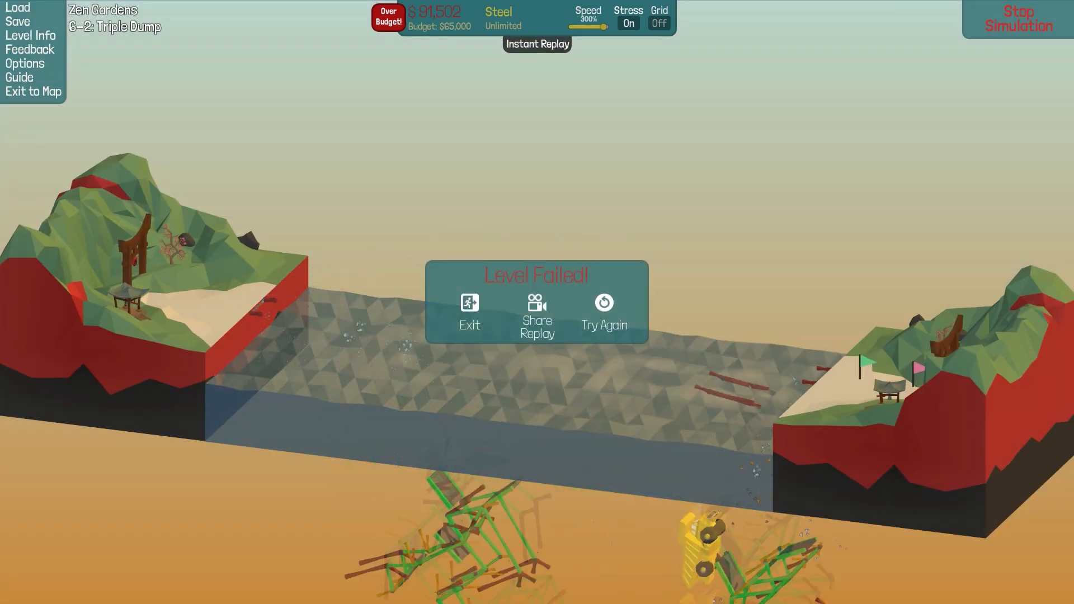
pyautogui.click(604, 314)
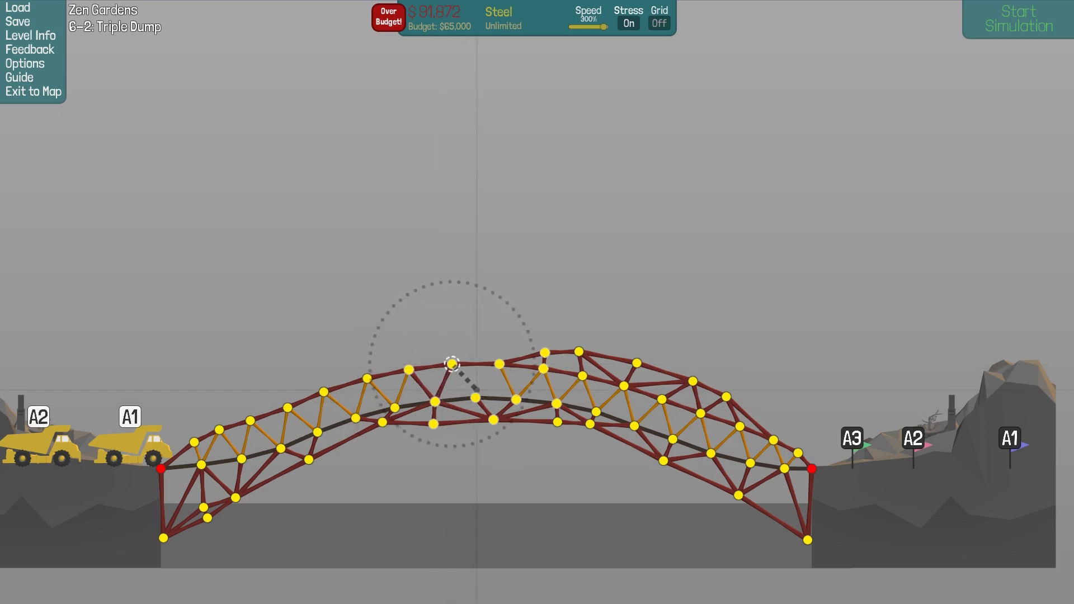
# Add members left of the crown and near the right end, then test until it breaks
pyautogui.click(1016, 19)
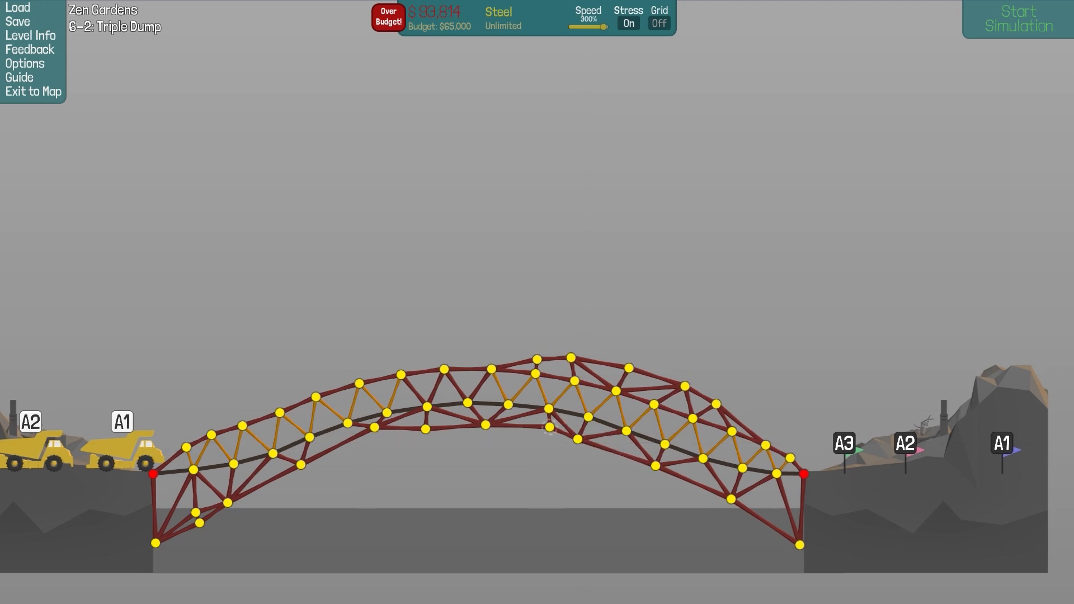
pyautogui.click(1017, 18)
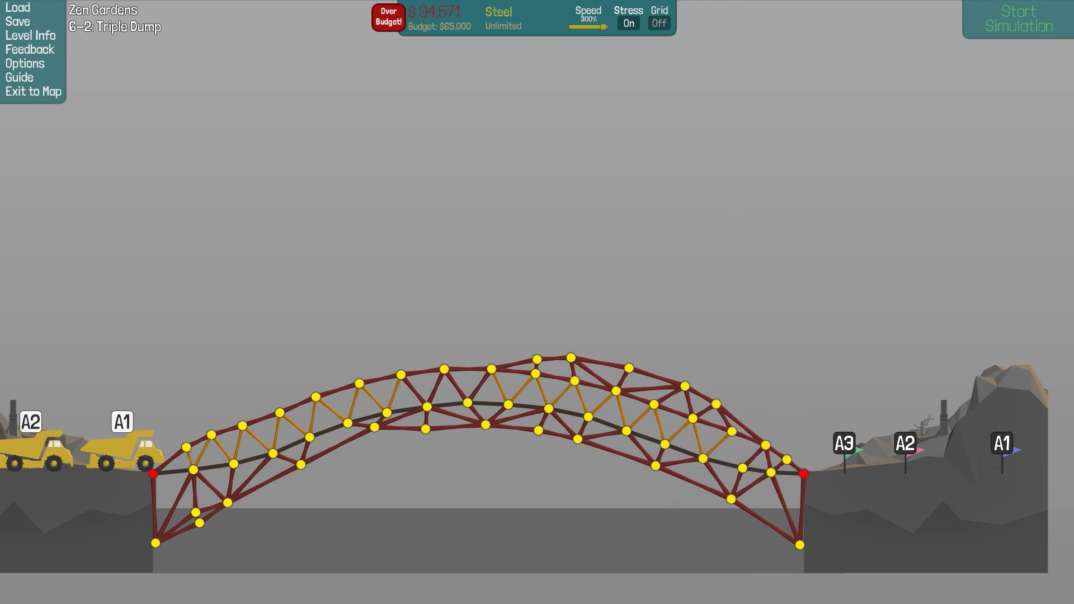
pyautogui.click(1016, 19)
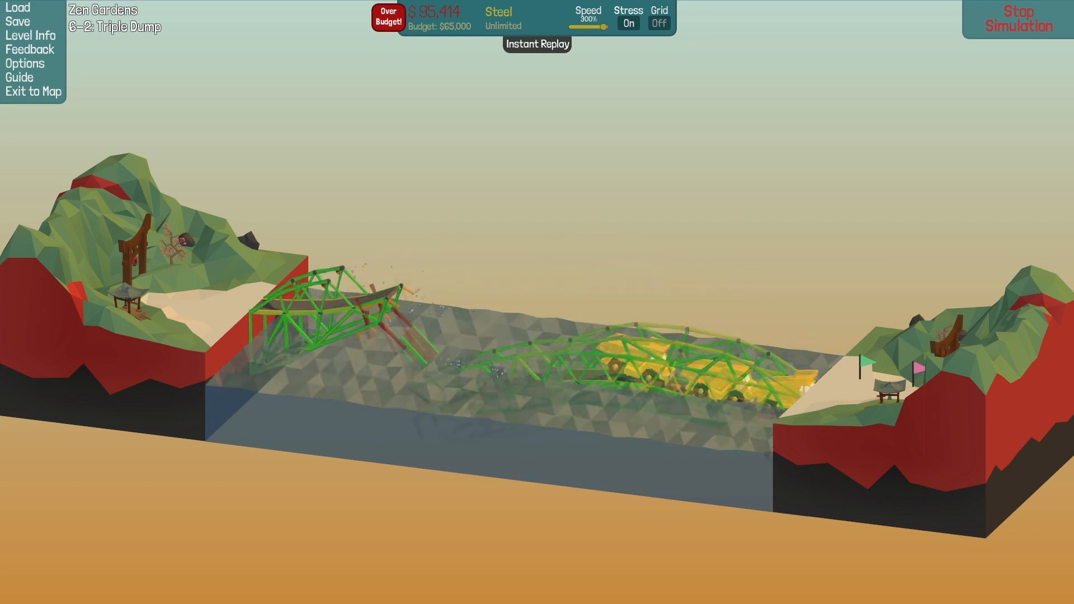
pyautogui.click(1018, 18)
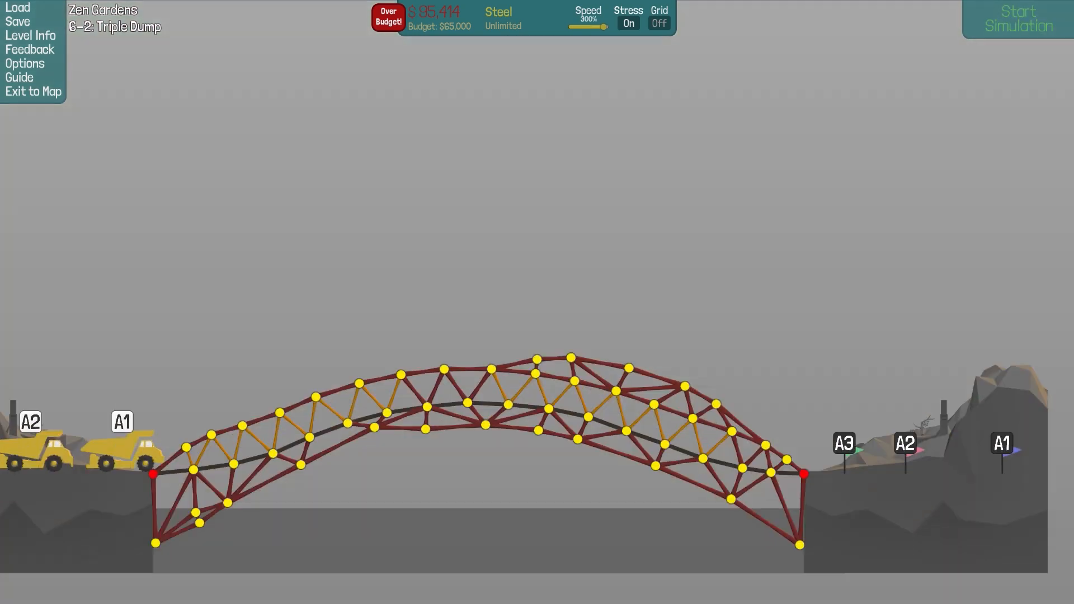
# Reposition arch joints, pass the Triple Dump test at $96,778, and continue to Two by Two
pyautogui.moveTo(716, 403); pyautogui.dragTo(780, 435)
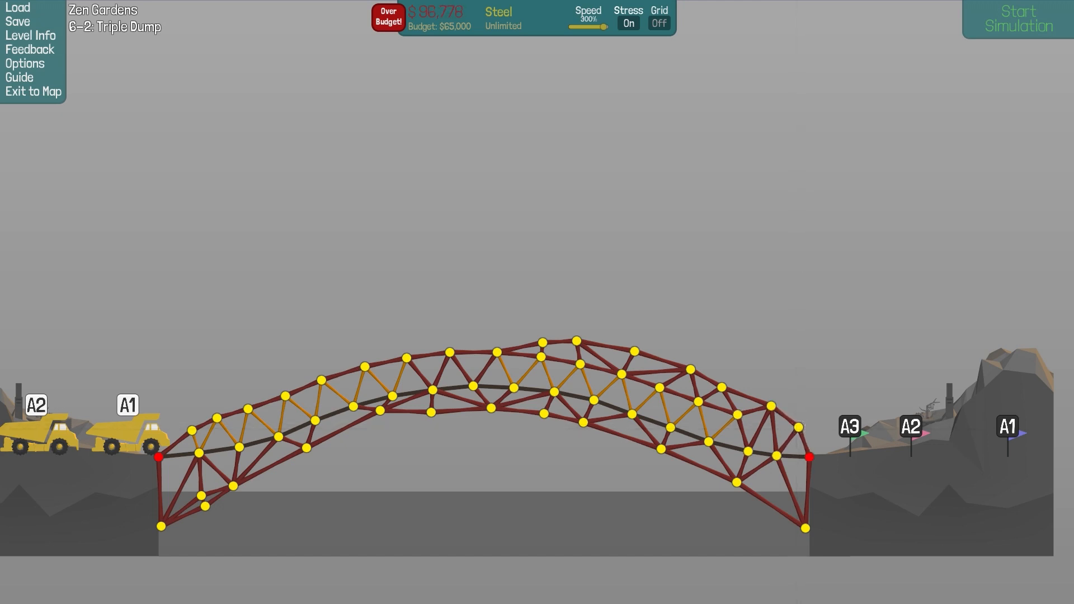
pyautogui.click(1016, 19)
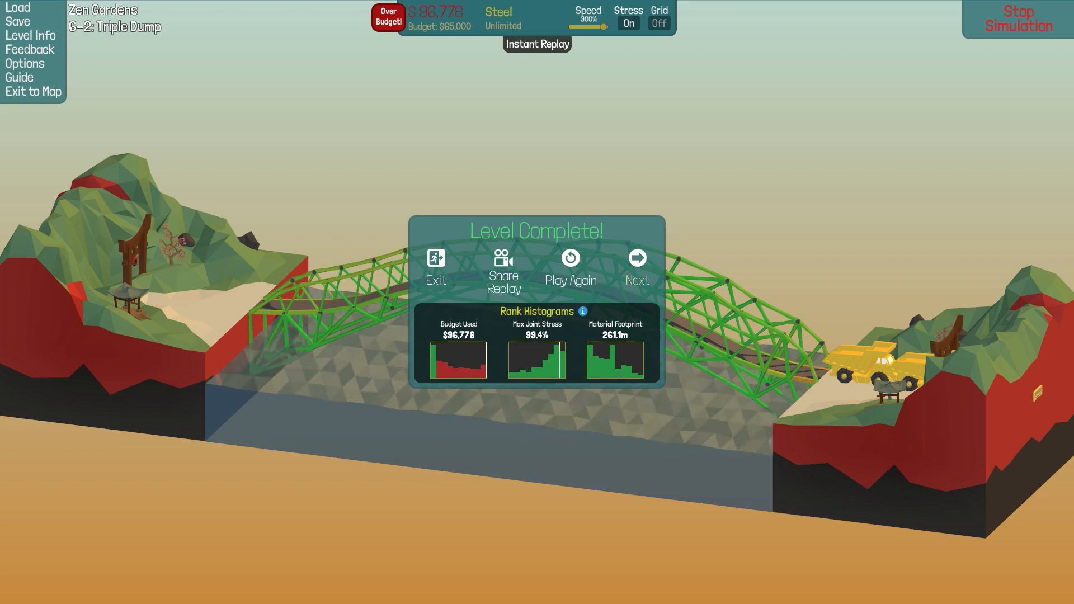
pyautogui.click(636, 266)
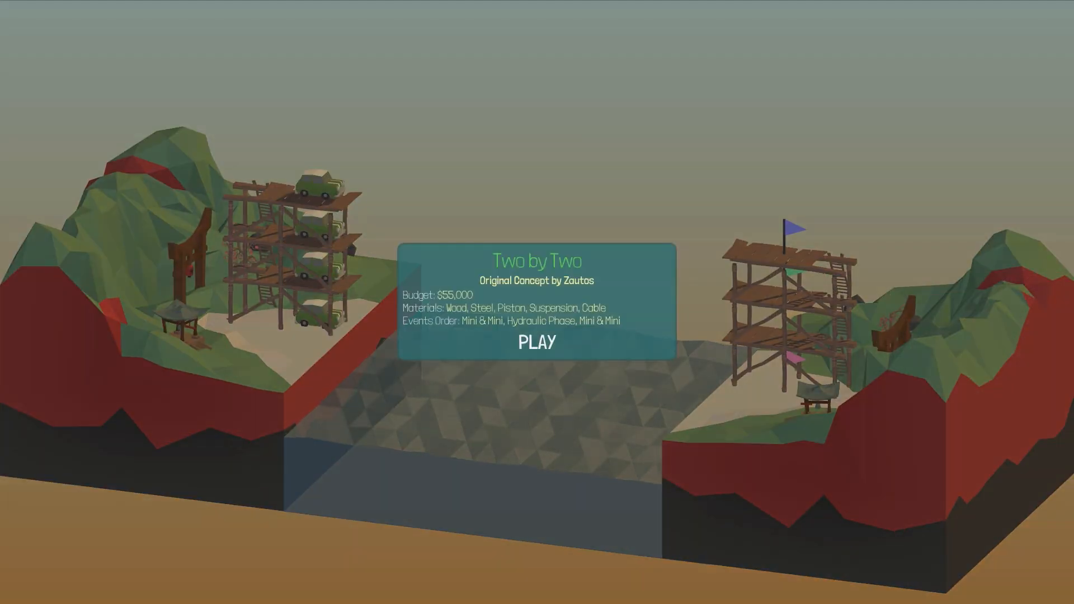